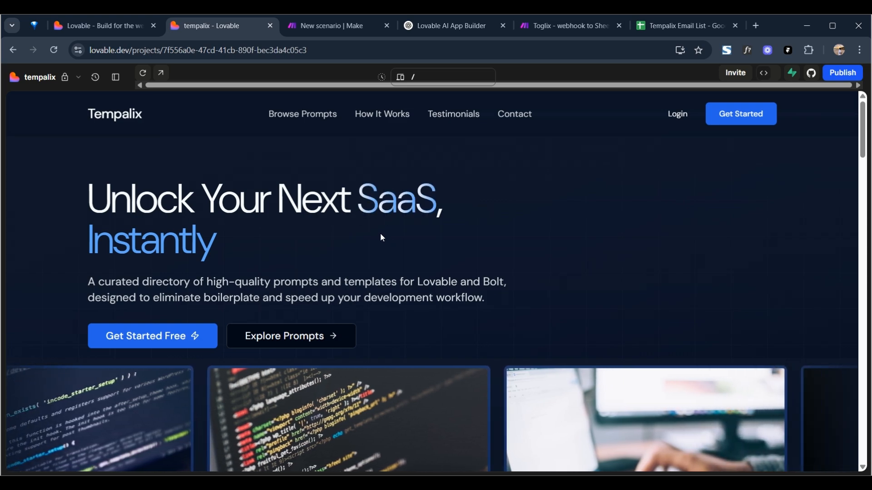
# - Scroll through the Tempalix preview and bring the chat panel back beside it
pyautogui.scroll(-3)
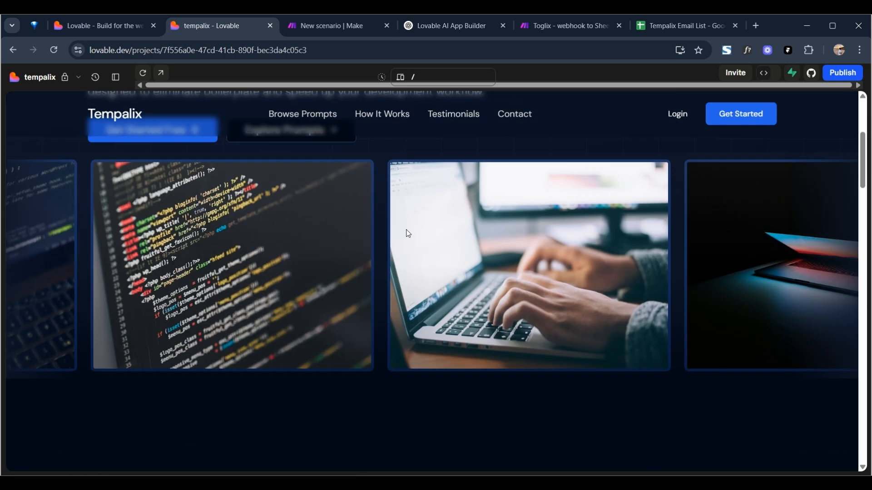
pyautogui.scroll(-3)
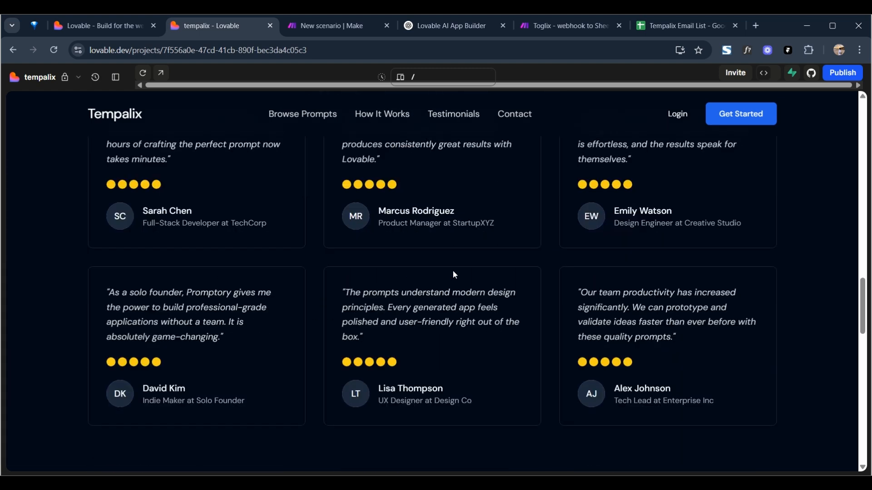
pyautogui.scroll(-3)
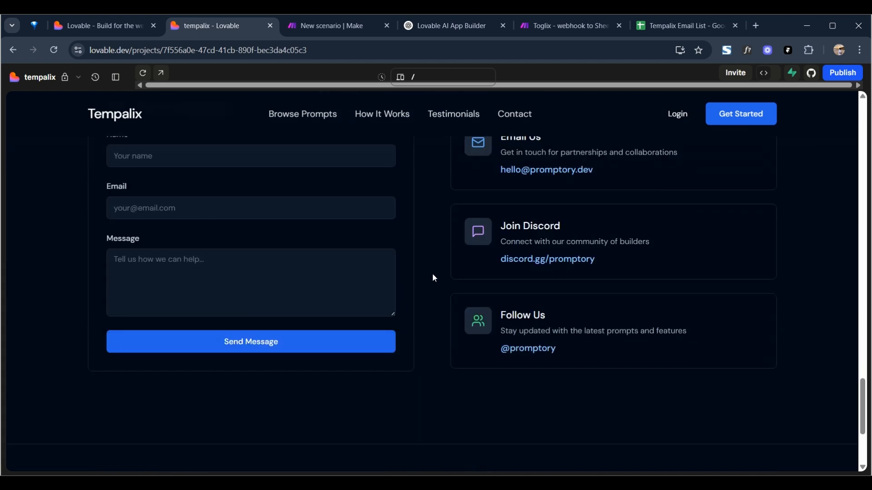
pyautogui.scroll(-3)
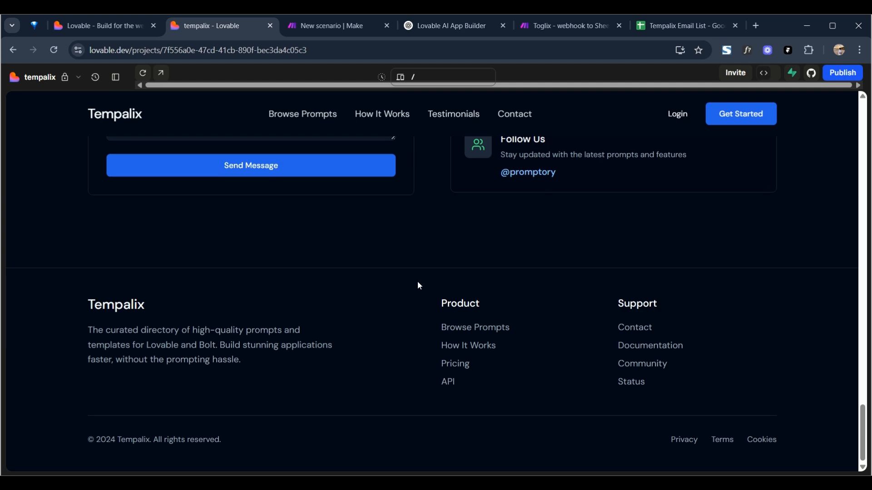
pyautogui.scroll(3)
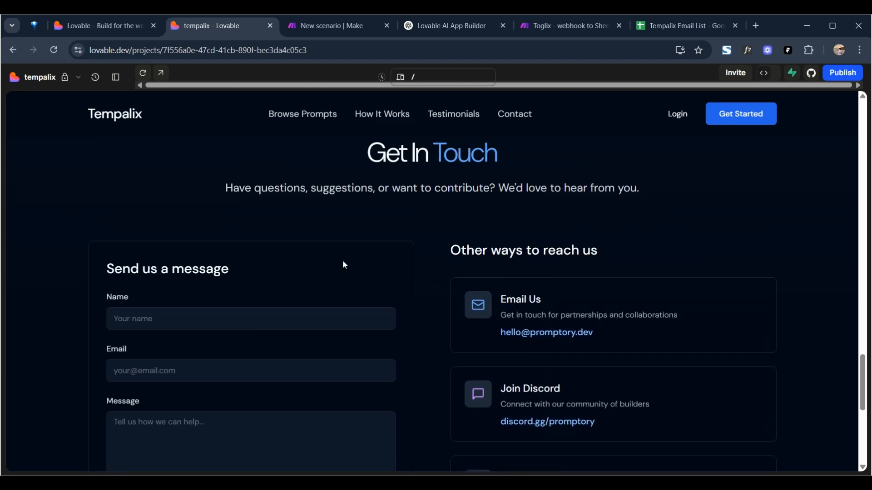
pyautogui.moveTo(489, 215)
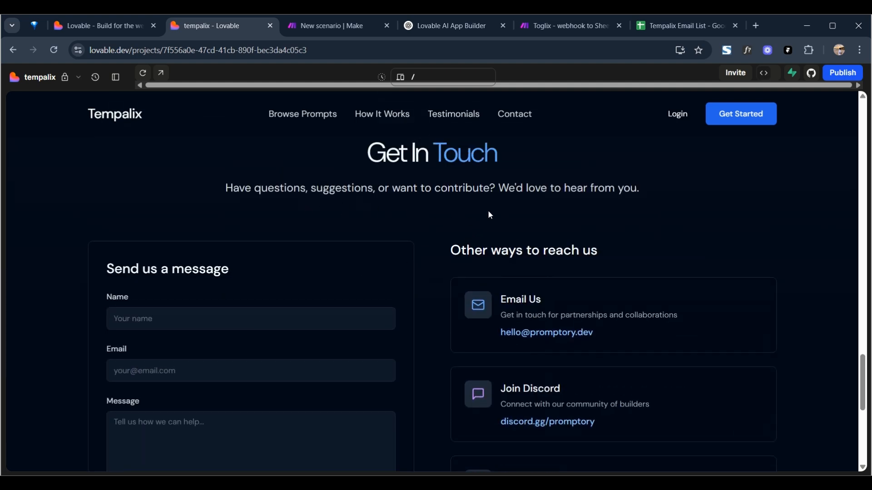
pyautogui.scroll(-3)
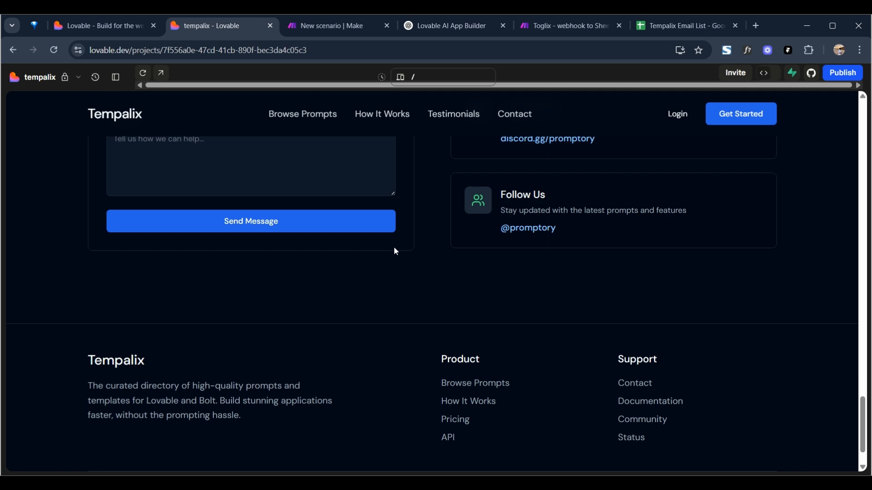
pyautogui.moveTo(403, 281)
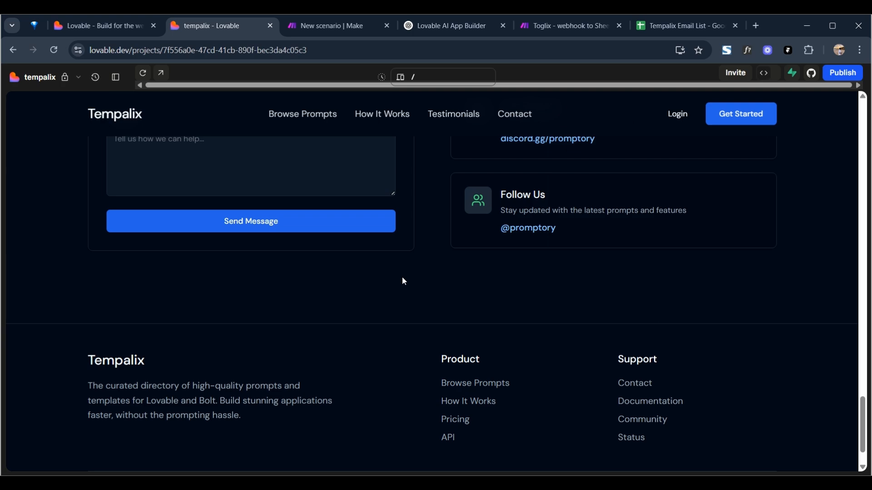
pyautogui.scroll(3)
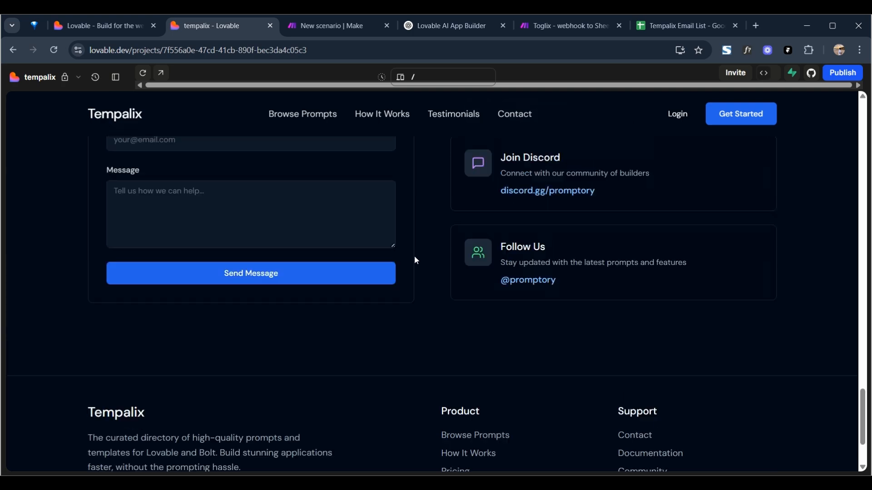
pyautogui.scroll(3)
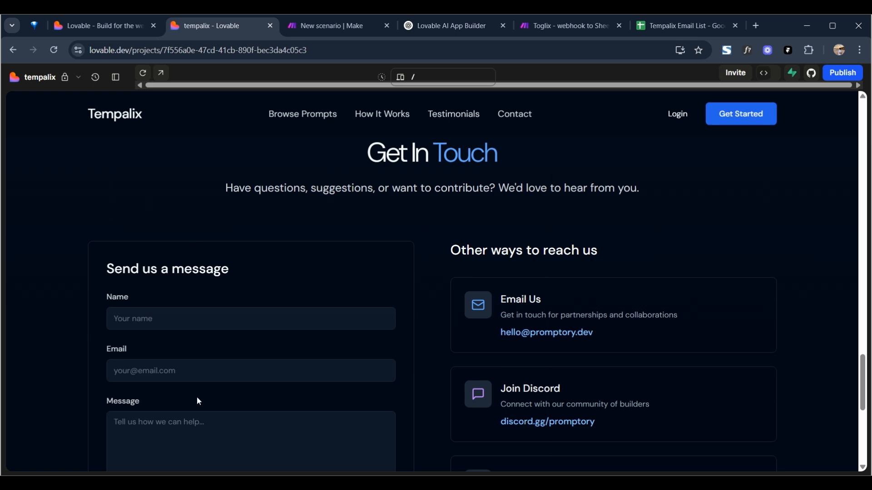
pyautogui.scroll(3)
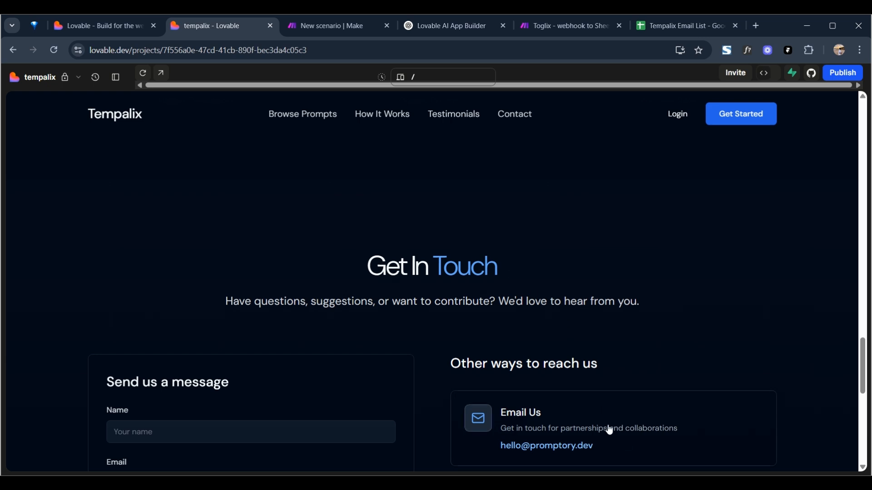
pyautogui.click(116, 76)
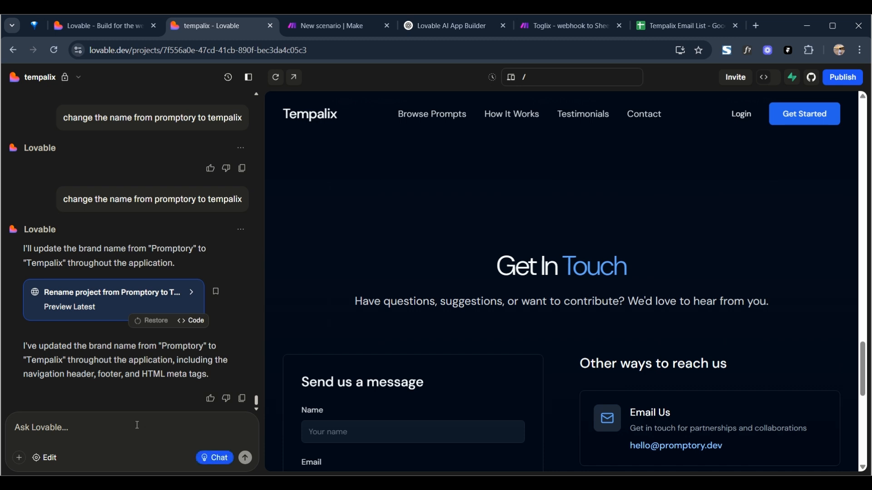
# - Draft a request to change the Get In Touch section into a join-the-waitlist section with a single email input field
pyautogui.write('change t')
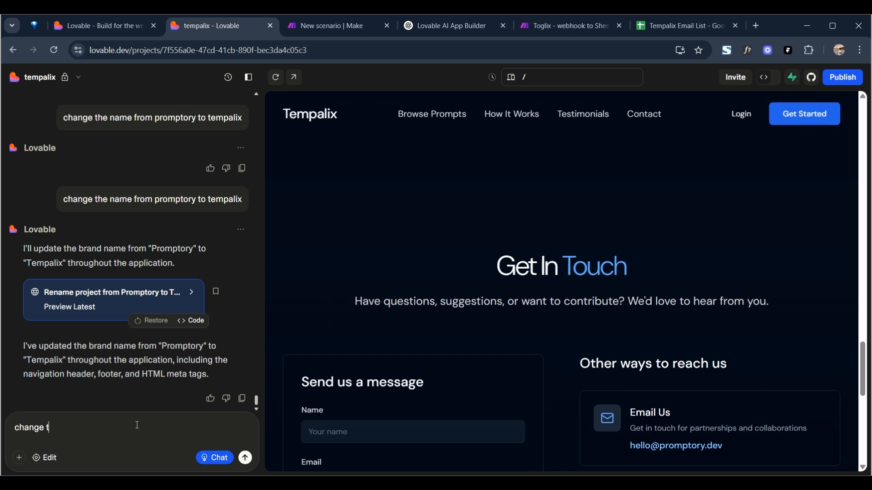
pyautogui.write('he get in t')
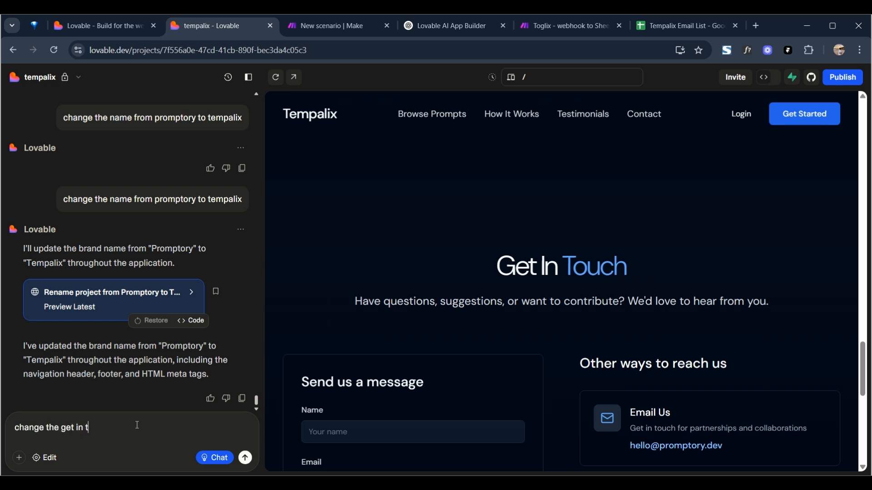
pyautogui.write('ouch section')
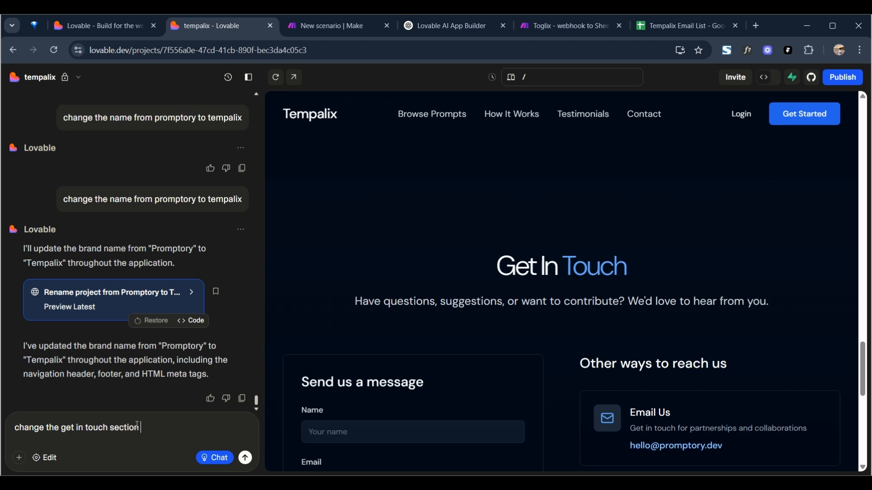
pyautogui.write('to a joi')
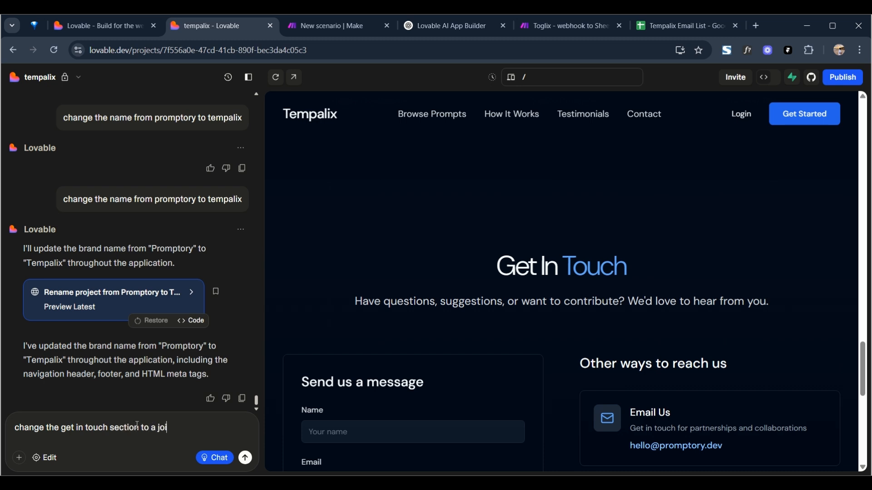
pyautogui.write('n')
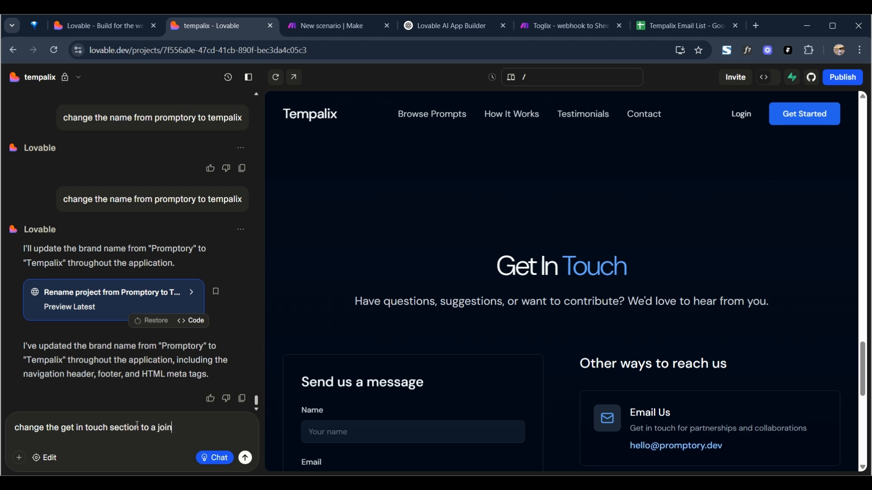
pyautogui.write('the waitlist sectio.')
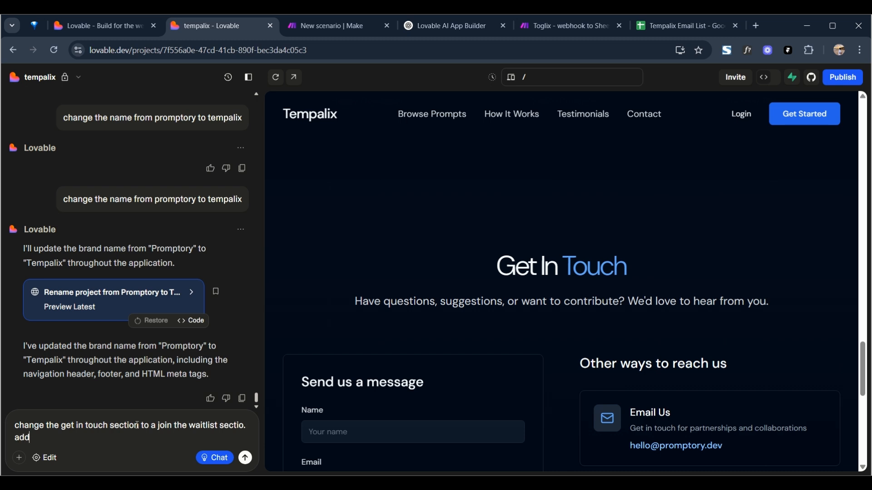
pyautogui.write('a single email inp')
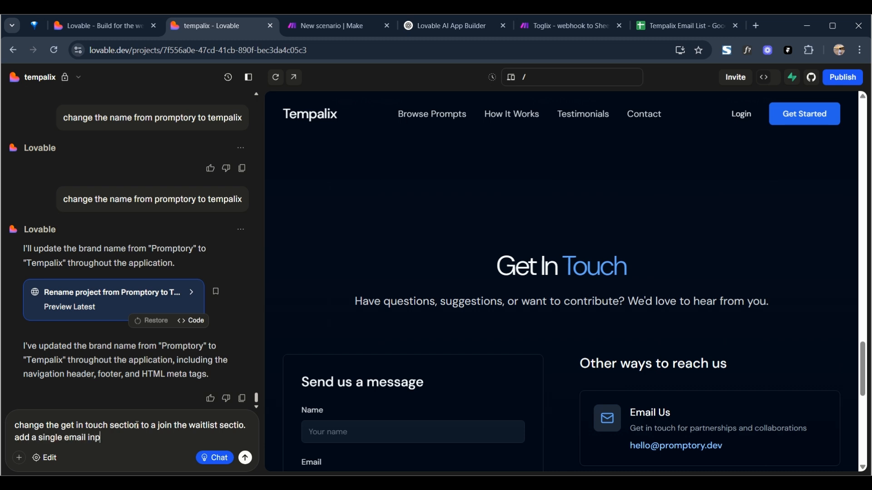
pyautogui.write('ut field')
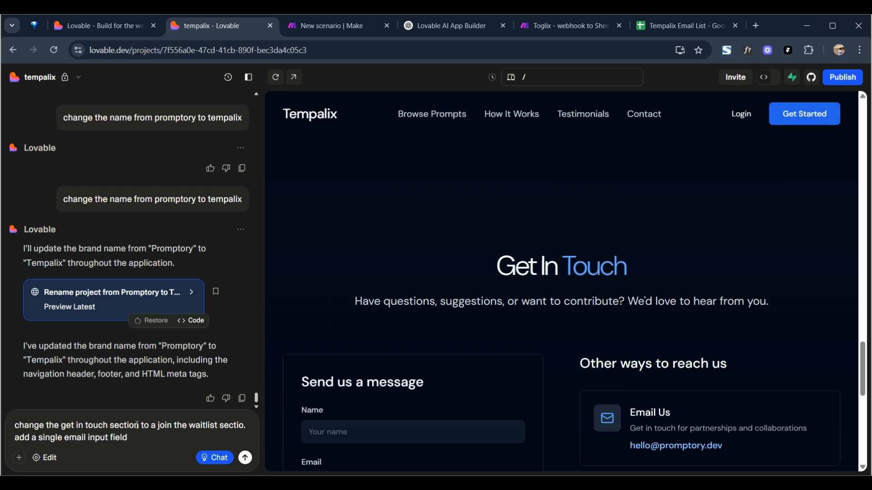
pyautogui.write(', and add')
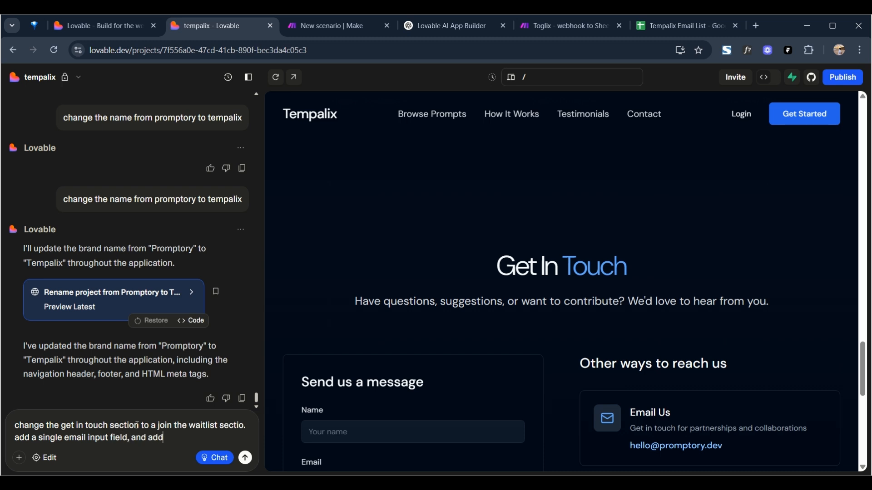
pyautogui.write('relevant')
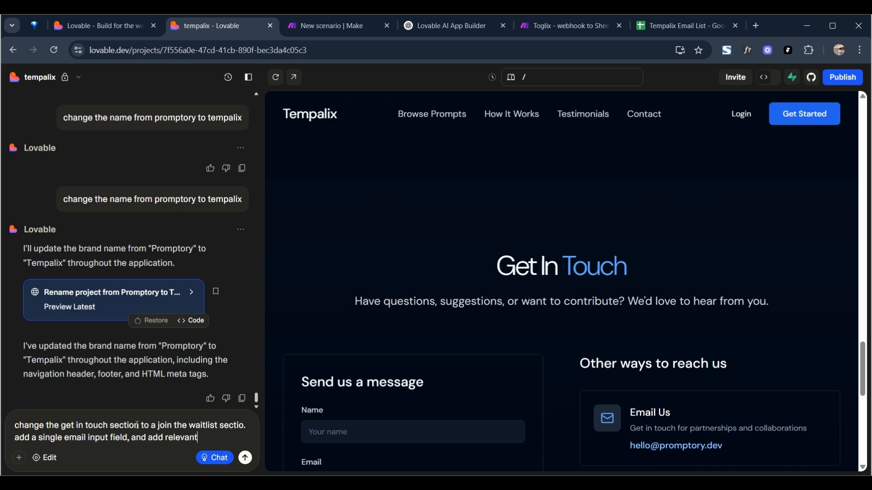
# - Send the waitlist-section request so Lovable refactors the contact section
pyautogui.click(244, 457)
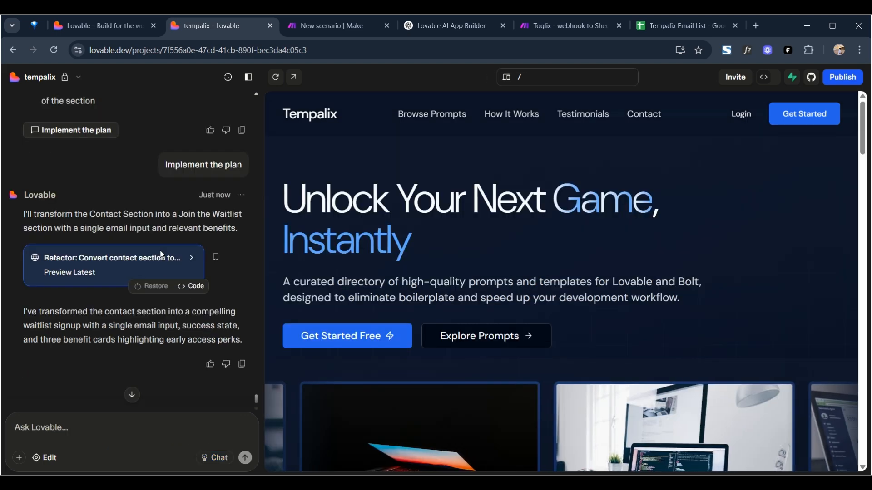
pyautogui.scroll(3)
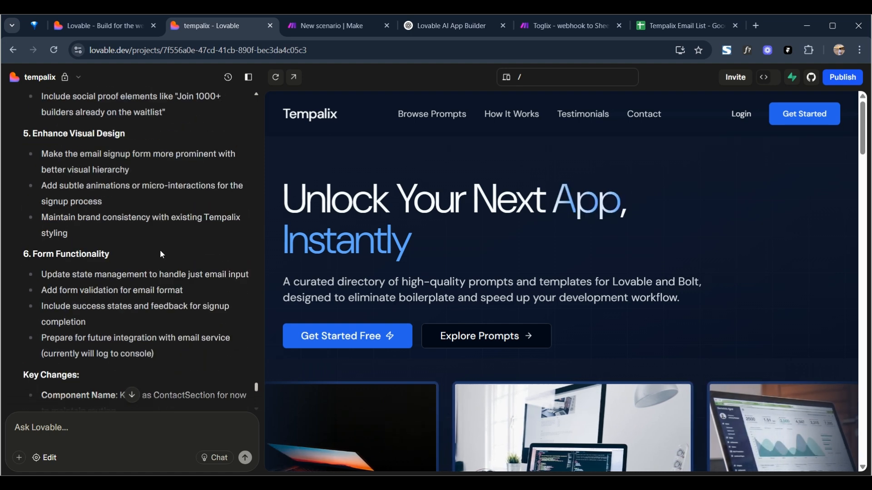
pyautogui.scroll(3)
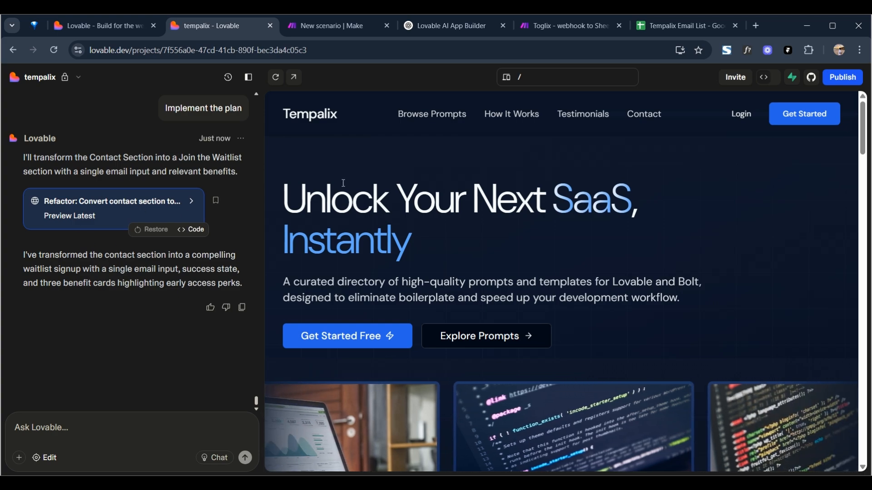
# - Scroll to the new Get Early Access section and check the waitlist email field
pyautogui.scroll(-3)
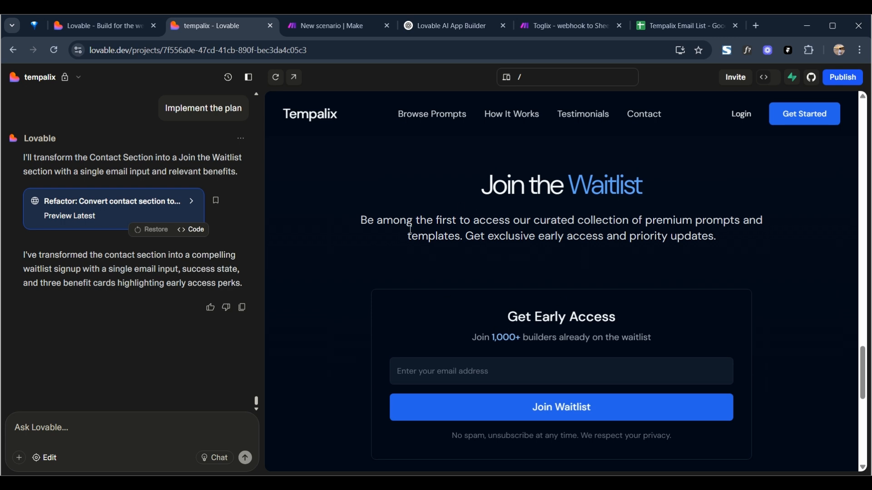
pyautogui.scroll(-3)
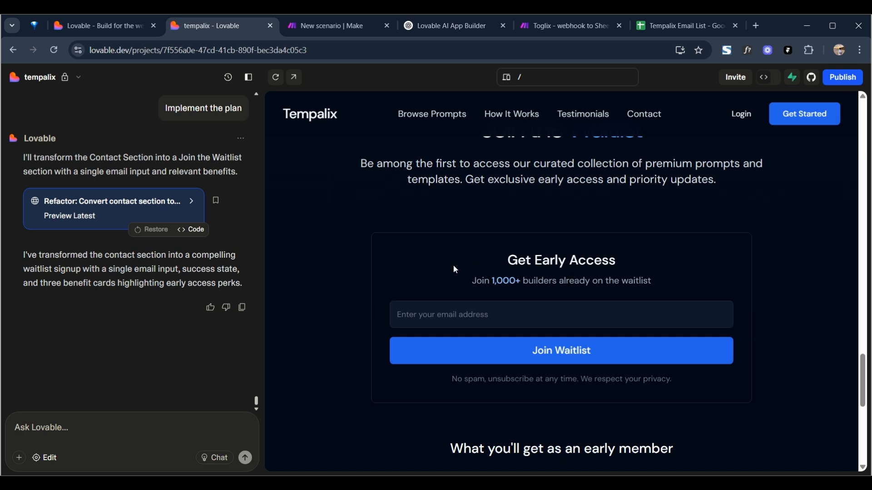
pyautogui.scroll(-3)
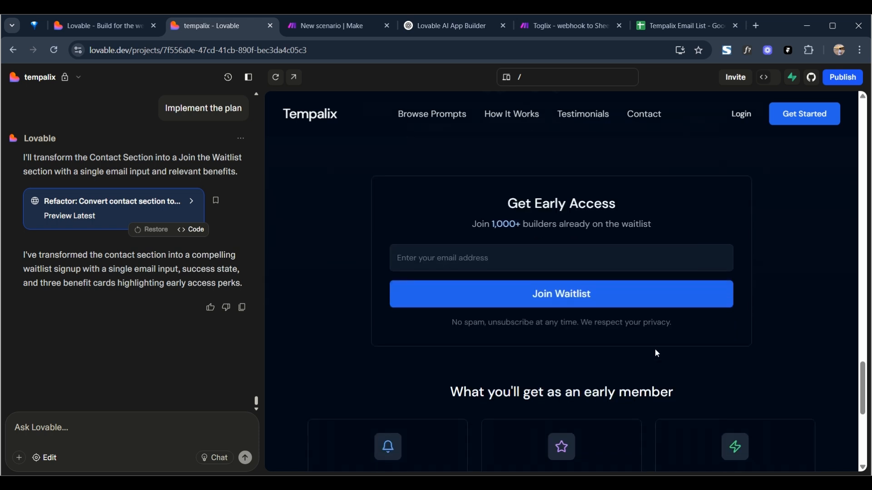
pyautogui.moveTo(647, 229)
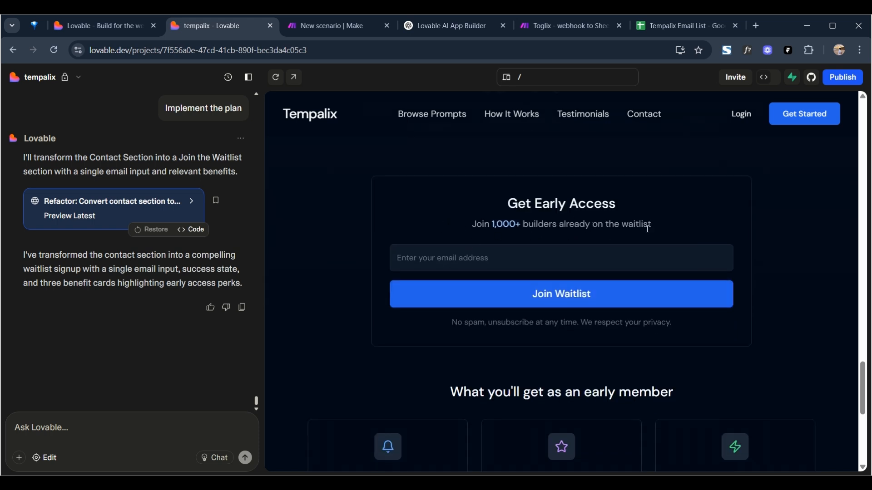
pyautogui.click(560, 257)
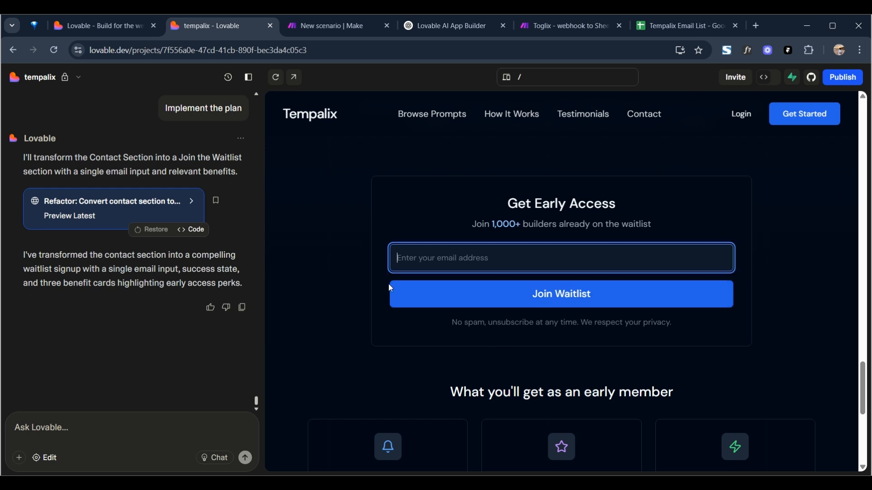
pyautogui.moveTo(550, 351)
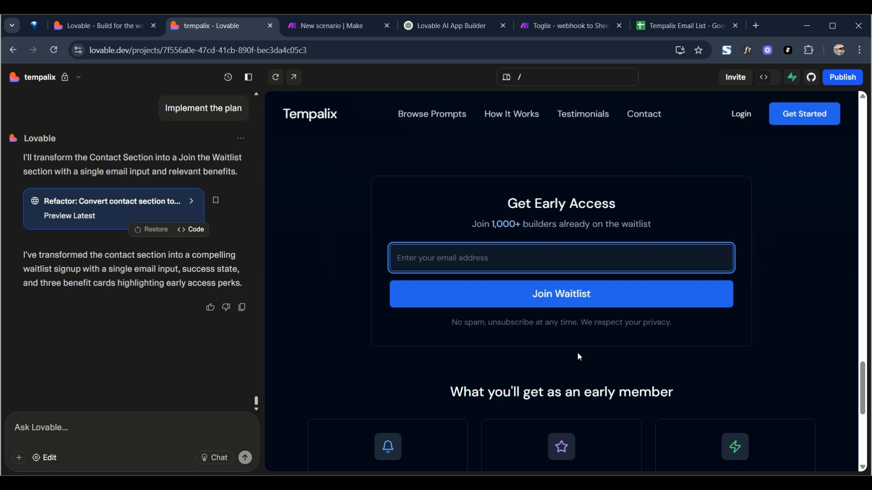
pyautogui.moveTo(570, 372)
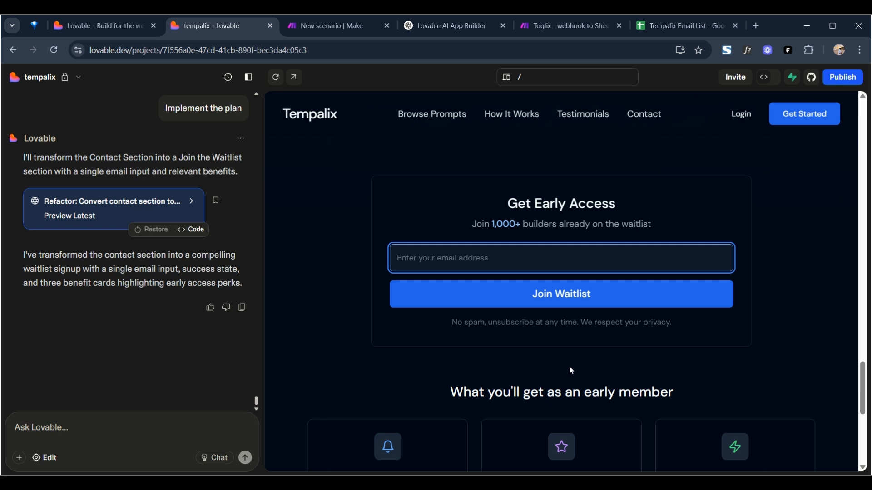
pyautogui.moveTo(556, 223)
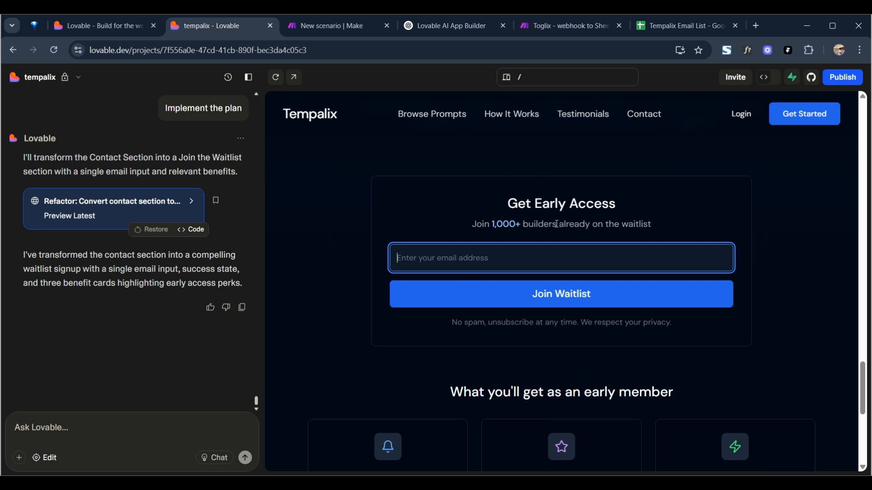
pyautogui.click(296, 26)
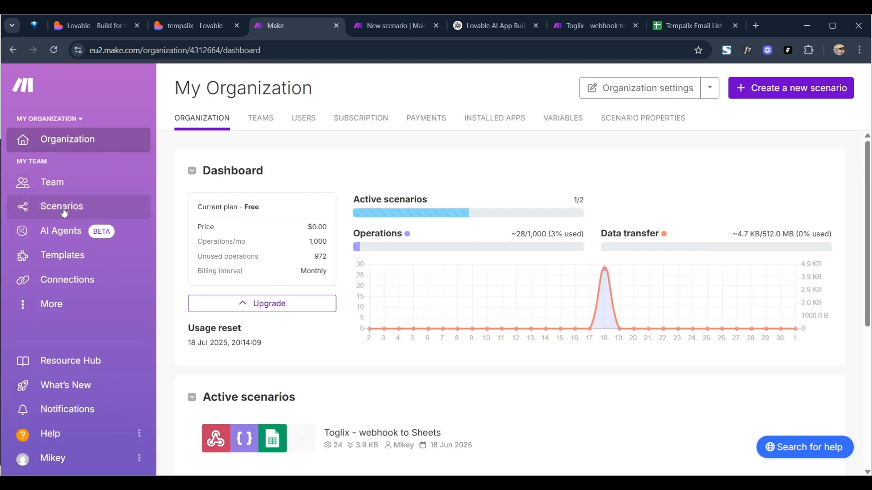
# - Create a blank new scenario in Make and browse the app list for its first module
pyautogui.click(61, 206)
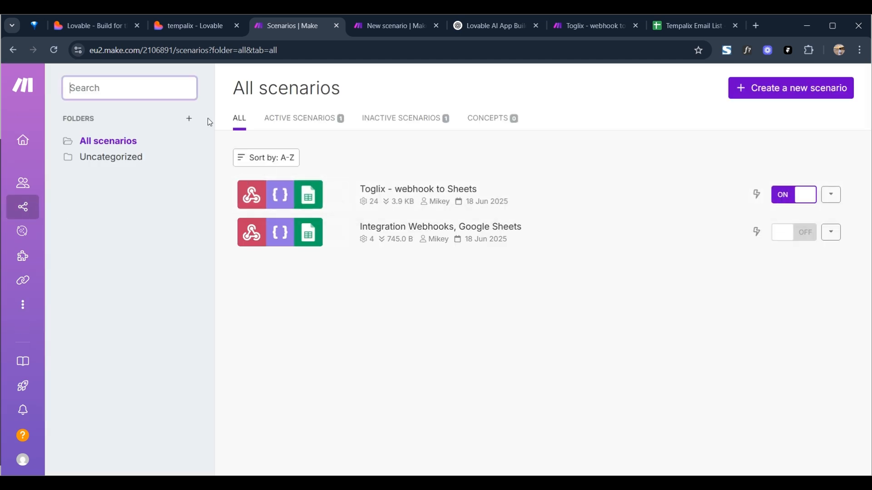
pyautogui.click(790, 88)
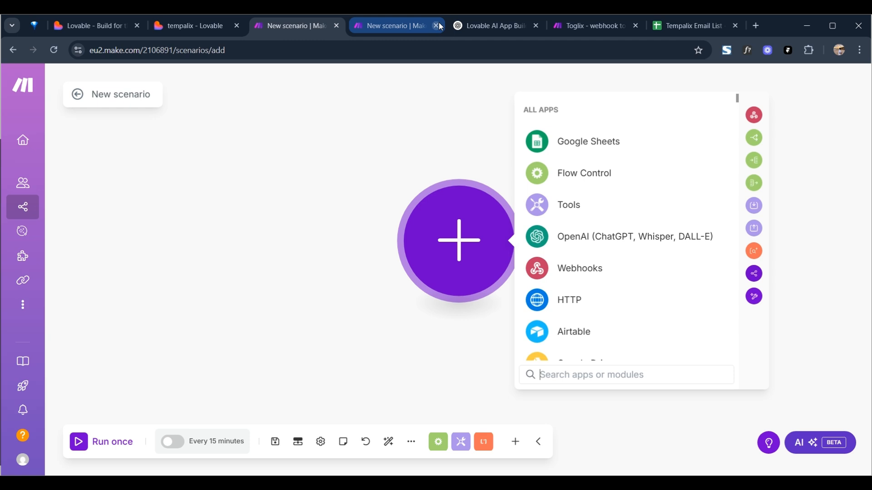
pyautogui.click(437, 25)
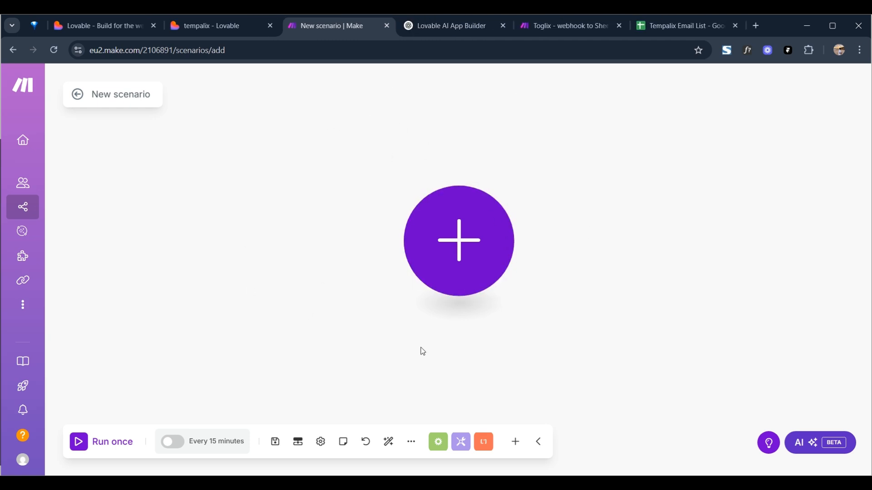
pyautogui.click(458, 240)
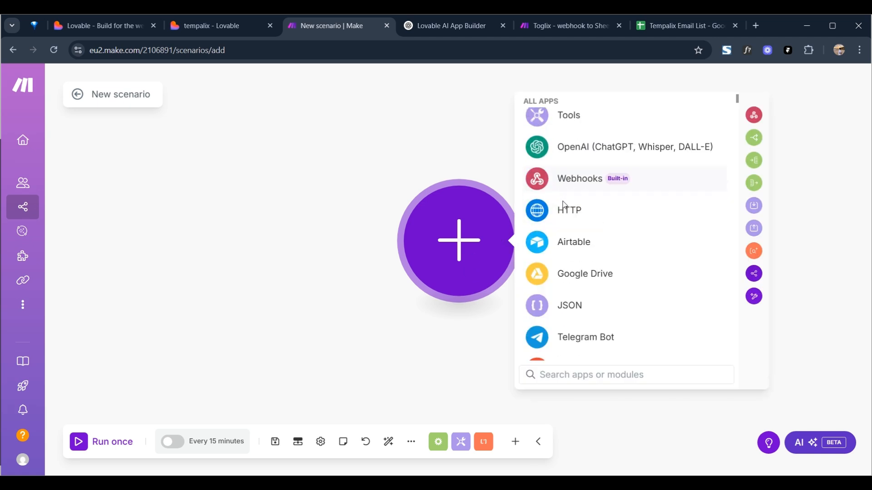
pyautogui.scroll(-3)
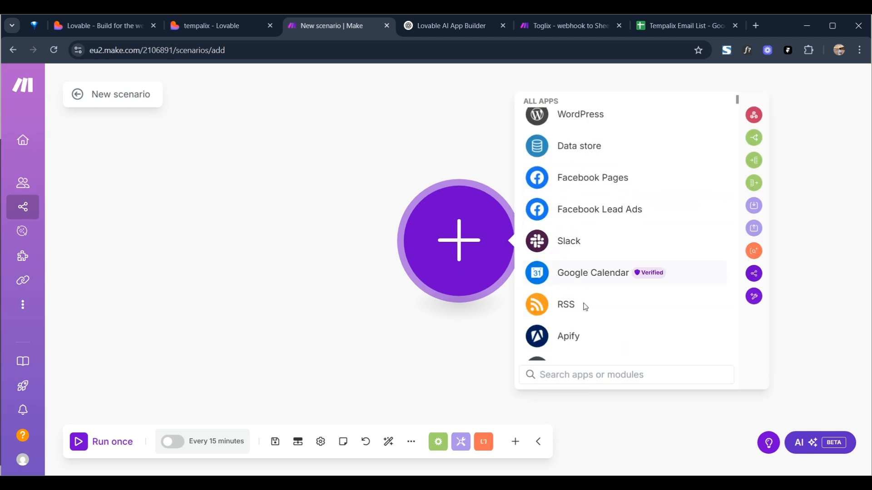
pyautogui.scroll(-3)
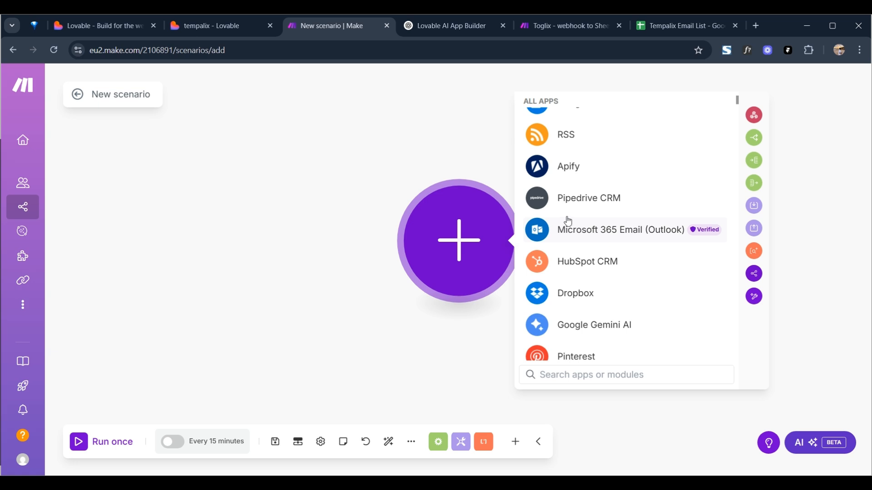
pyautogui.moveTo(326, 221)
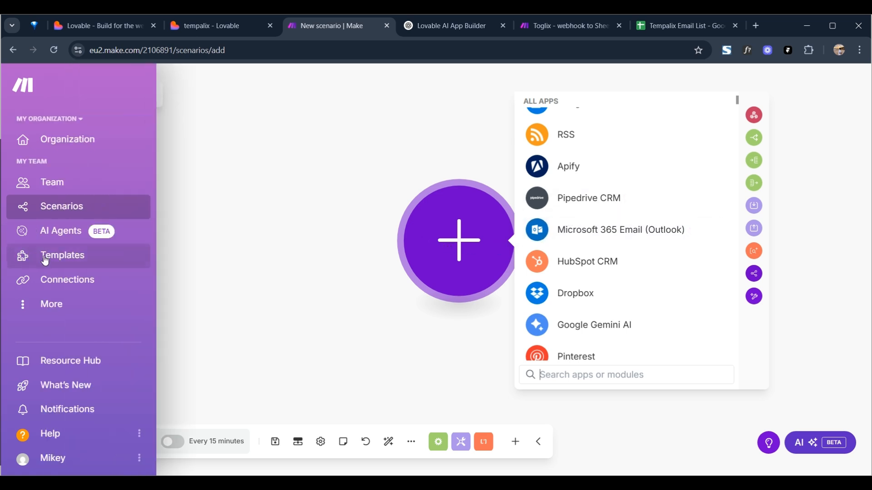
# - Go to Make's Templates gallery to find the 'Add webhook data to a Google Sheet' template
pyautogui.click(62, 255)
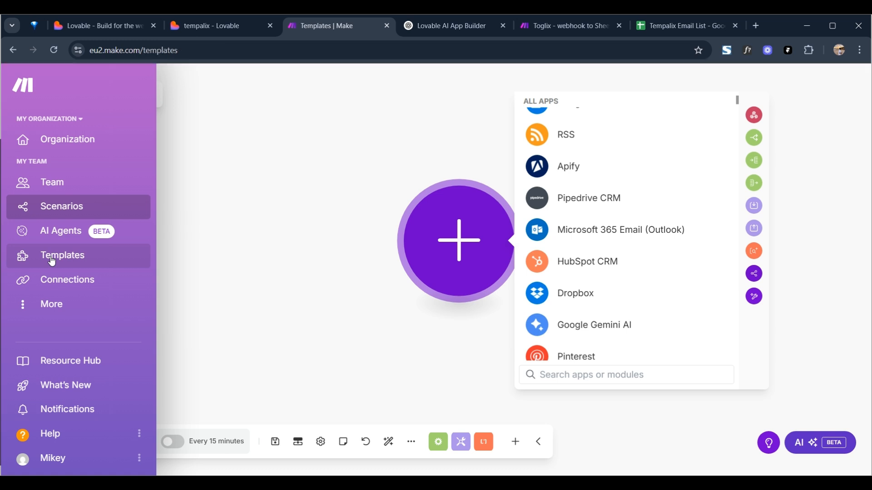
pyautogui.click(63, 255)
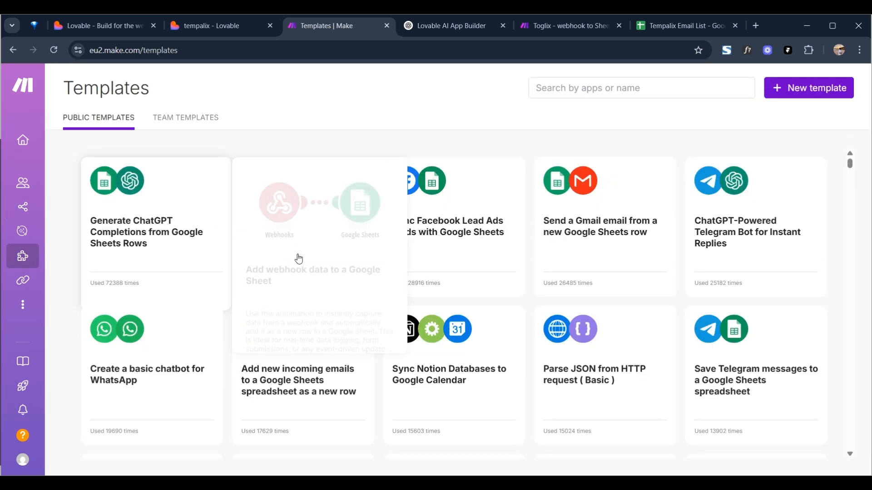
pyautogui.moveTo(383, 306)
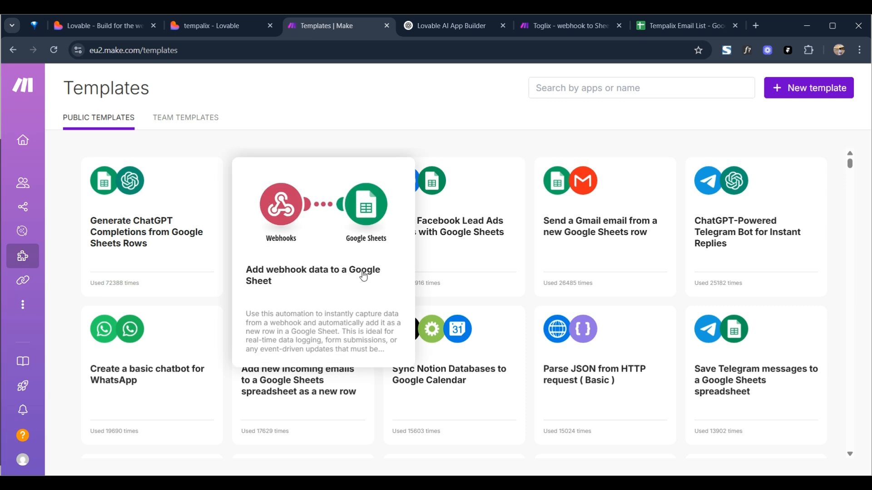
pyautogui.moveTo(321, 307)
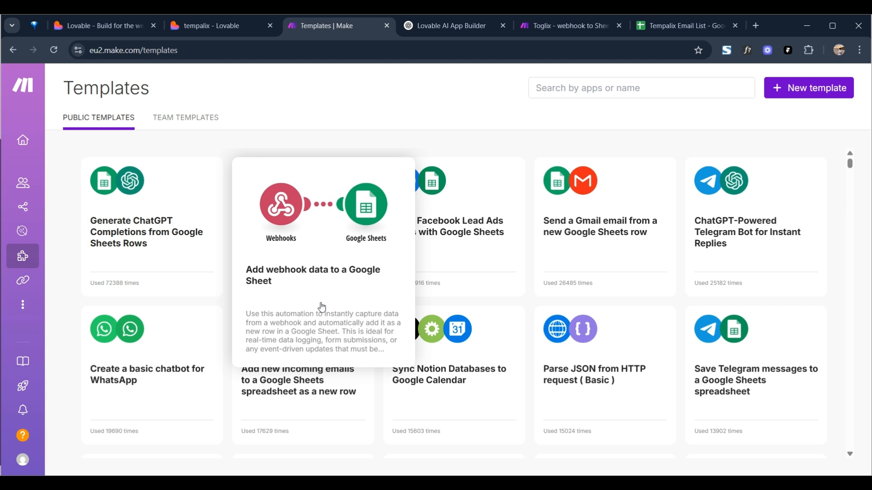
pyautogui.moveTo(319, 254)
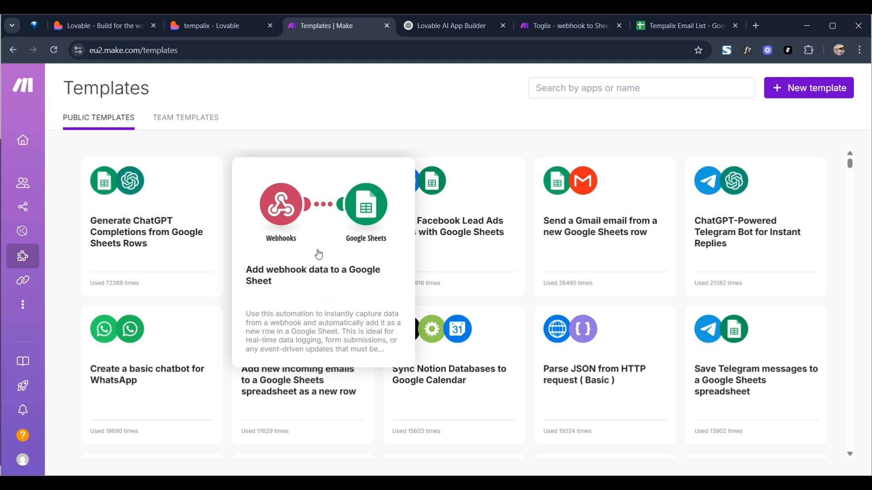
pyautogui.moveTo(313, 278)
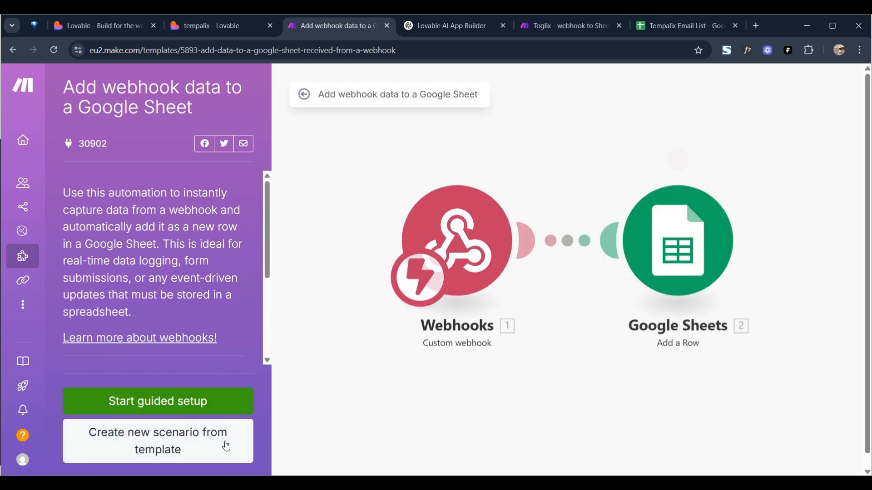
# - Create a scenario from the template with a new custom webhook named tempalix-waiting-list
pyautogui.click(158, 441)
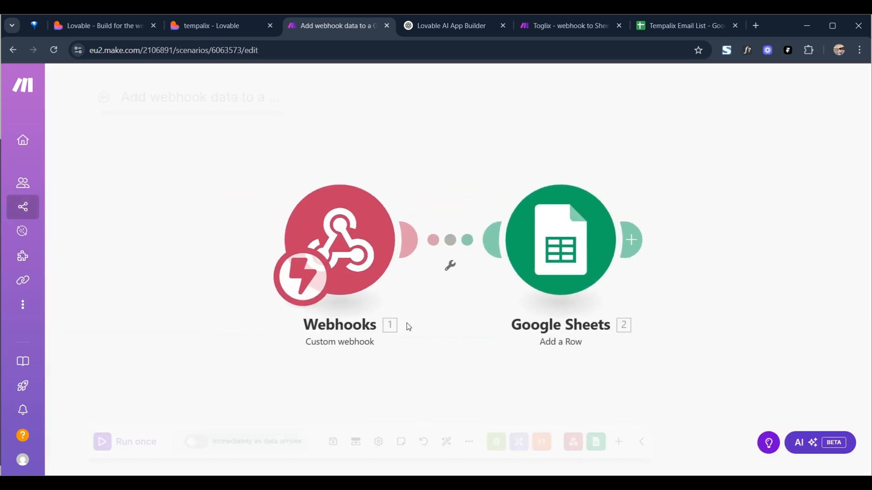
pyautogui.click(339, 240)
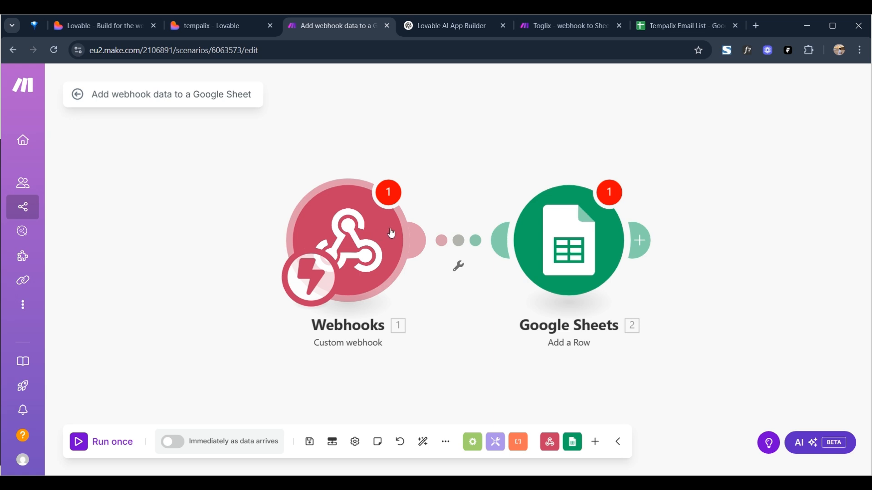
pyautogui.click(348, 240)
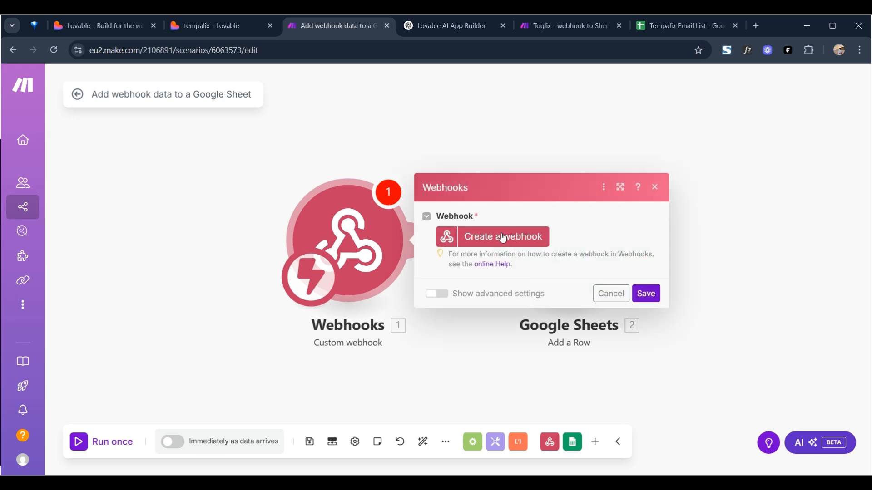
pyautogui.click(502, 236)
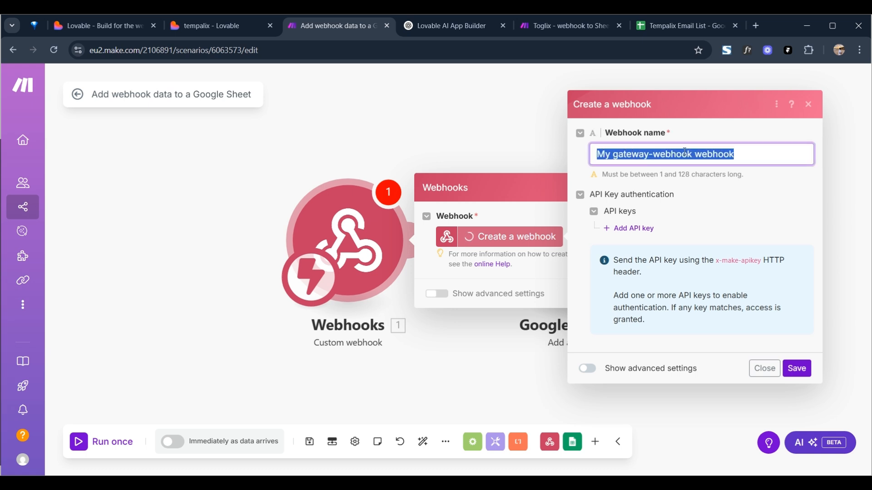
pyautogui.write('tempalix')
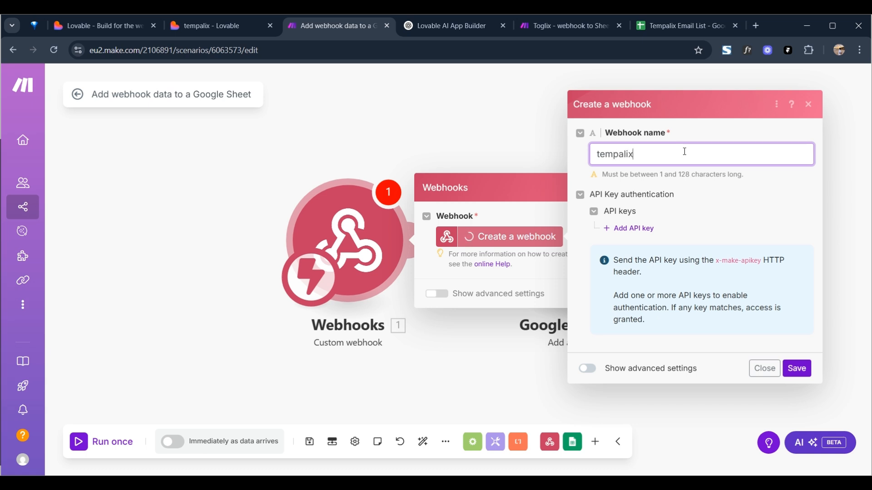
pyautogui.write('-')
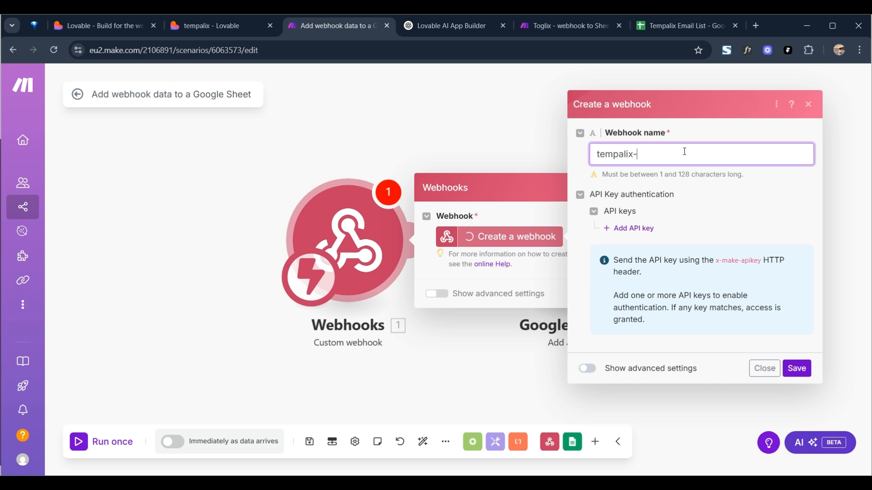
pyautogui.write('waiting')
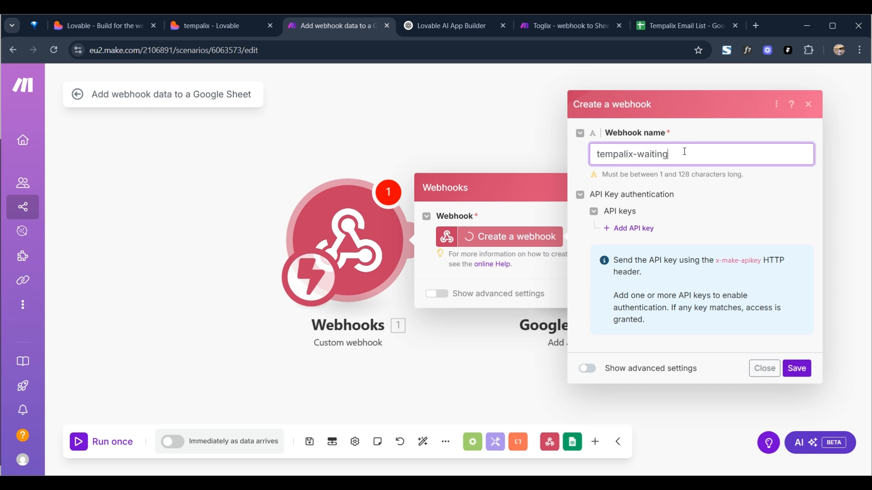
pyautogui.write('-list')
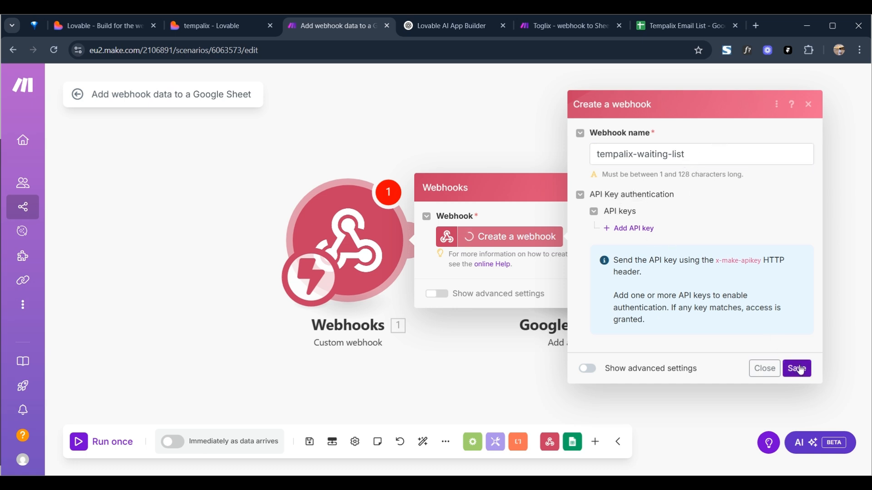
pyautogui.click(795, 367)
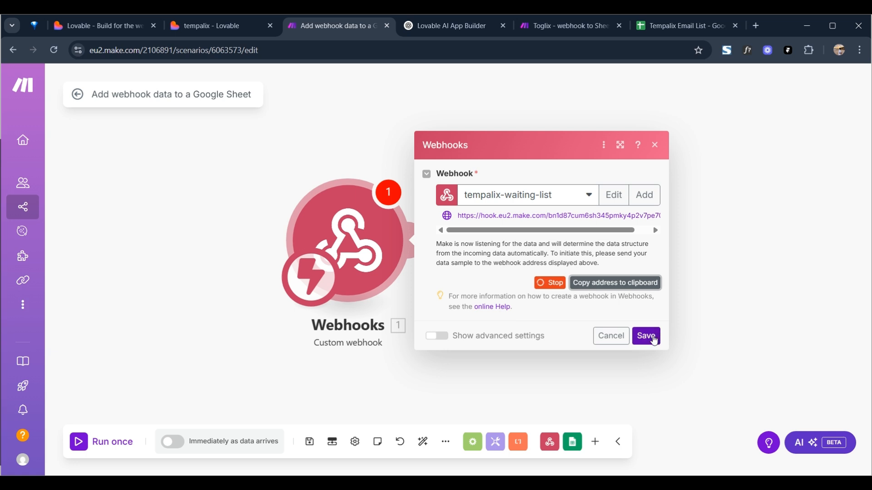
pyautogui.click(645, 336)
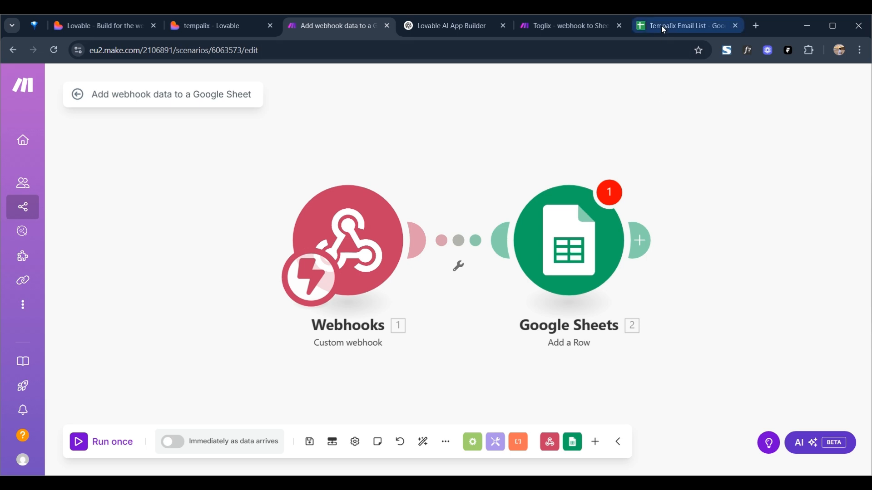
# - Check the Tempalix Email List spreadsheet columns and return to the scenario editor
pyautogui.click(686, 25)
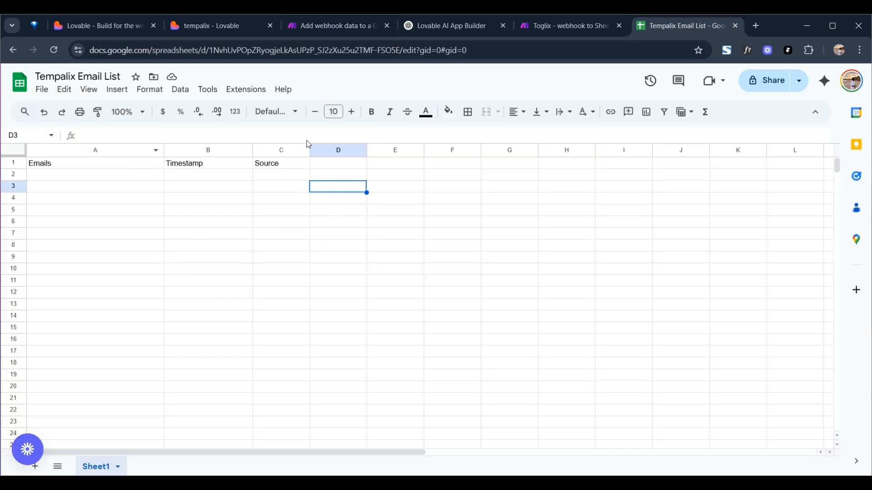
pyautogui.moveTo(82, 169)
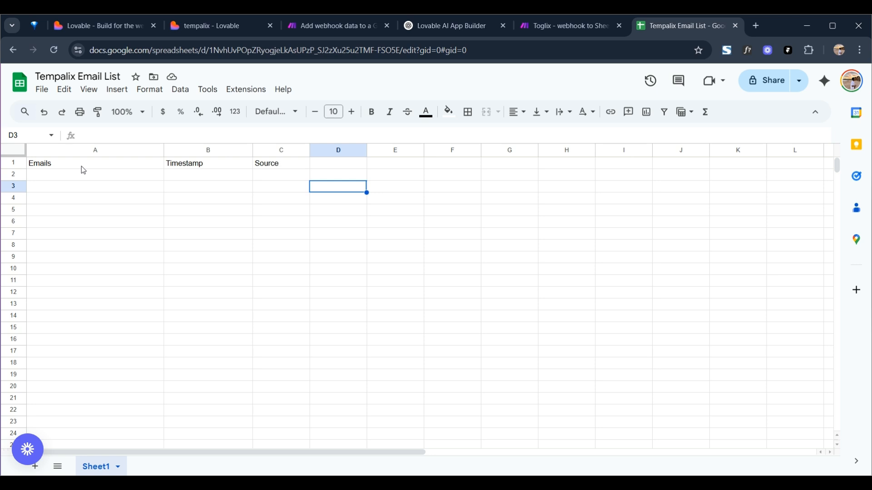
pyautogui.moveTo(279, 178)
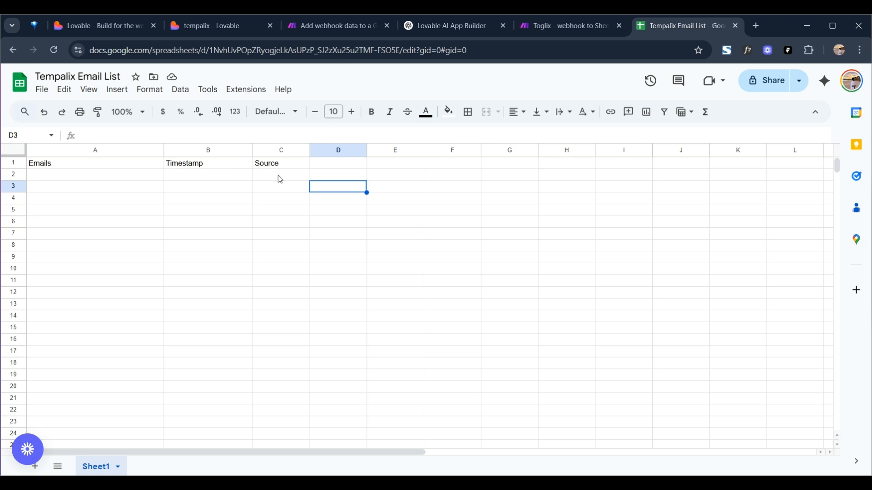
pyautogui.click(336, 26)
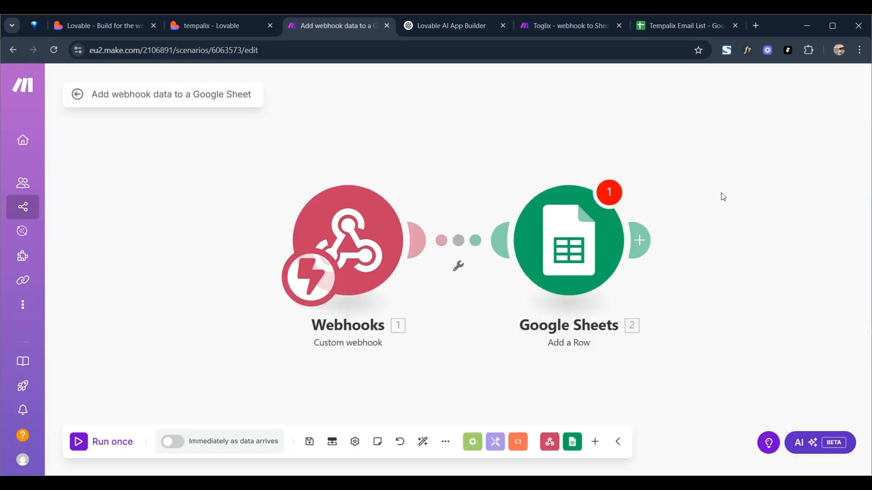
# - Point the Google Sheets add-row step at Sheet1 of Tempalix Email List using the existing Google connection, then view the webhook address
pyautogui.click(568, 240)
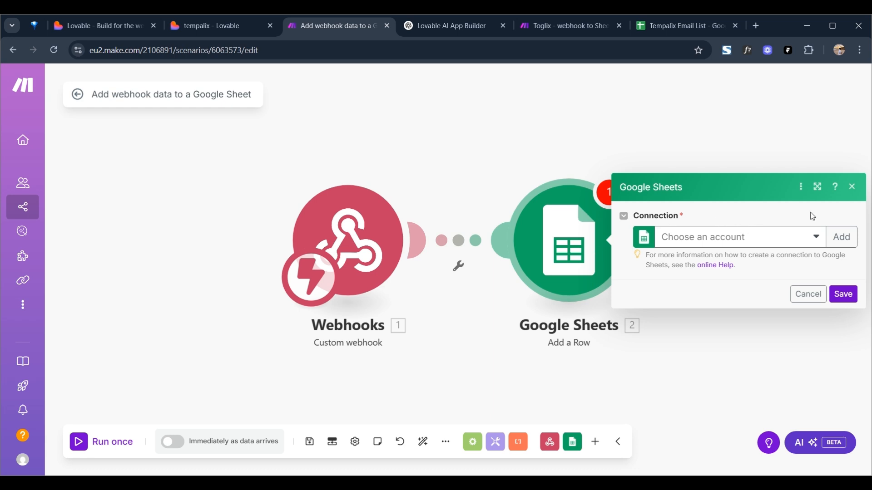
pyautogui.moveTo(703, 206)
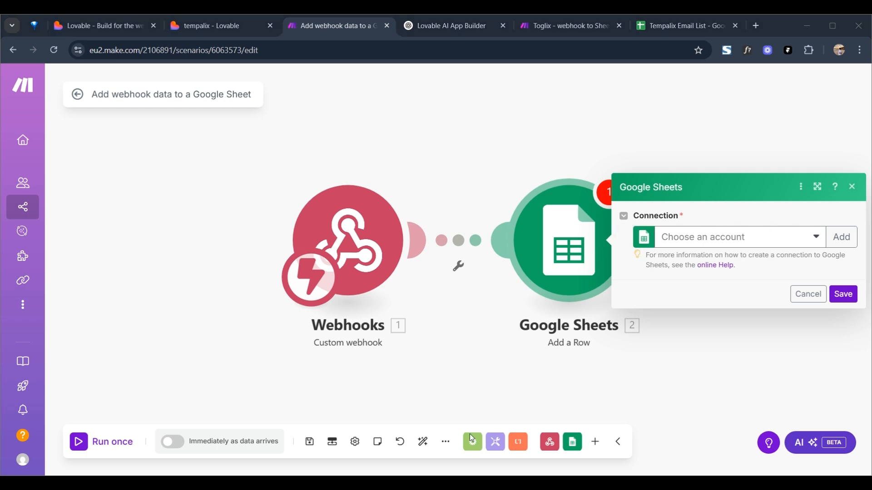
pyautogui.click(734, 236)
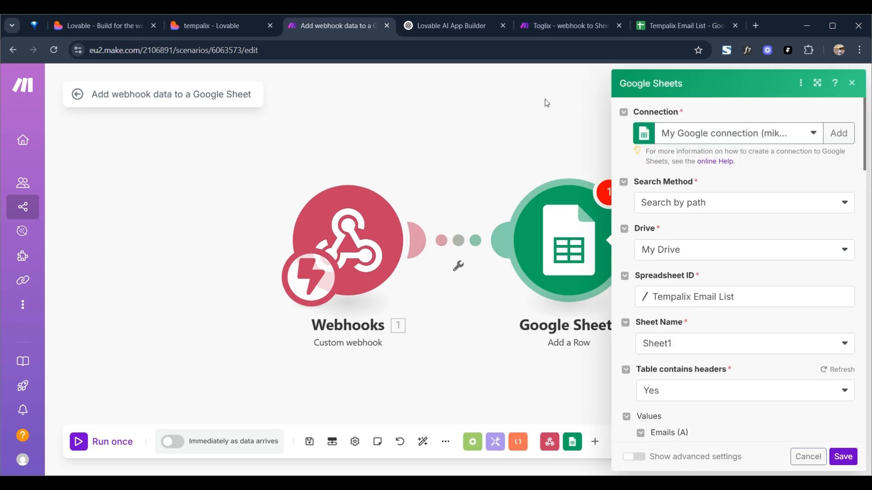
pyautogui.moveTo(594, 234)
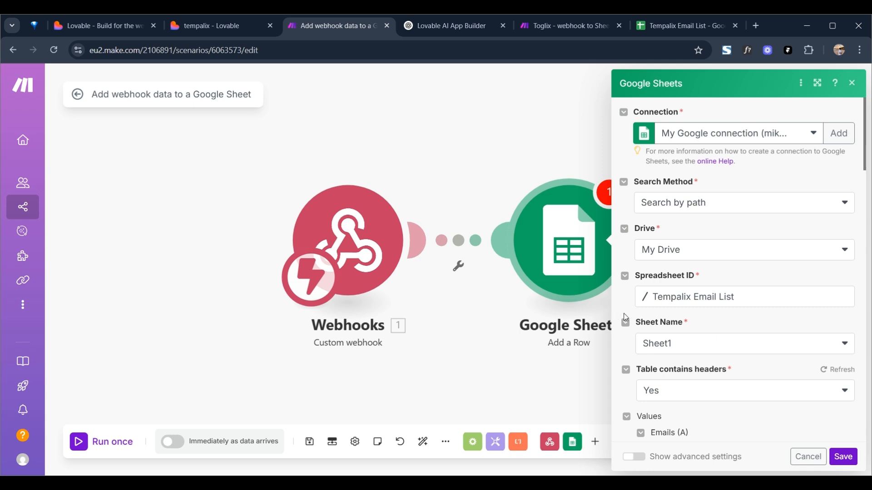
pyautogui.moveTo(644, 282)
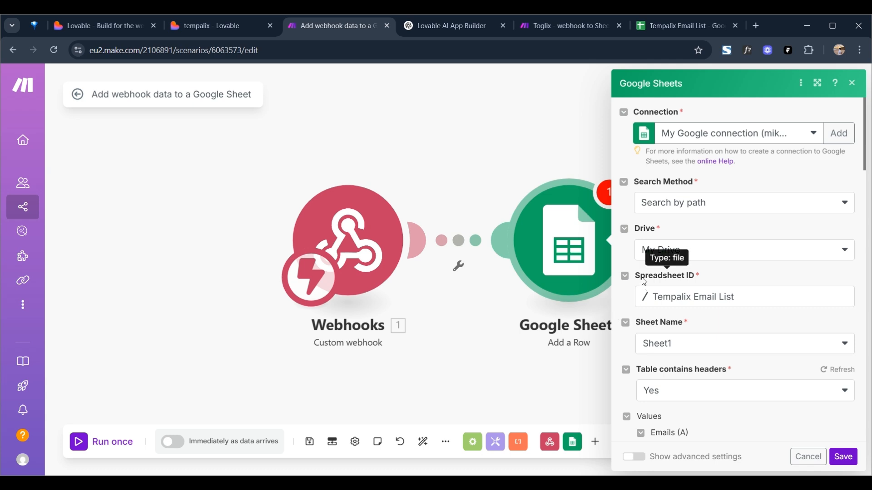
pyautogui.moveTo(697, 311)
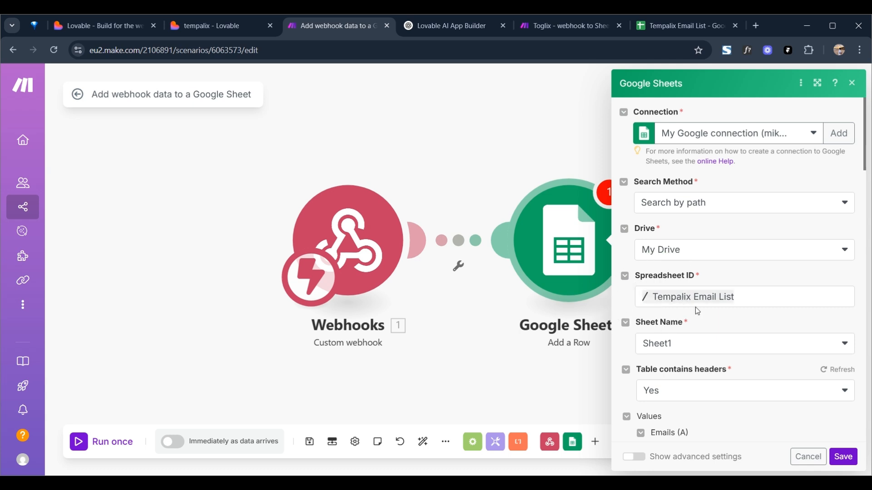
pyautogui.scroll(-3)
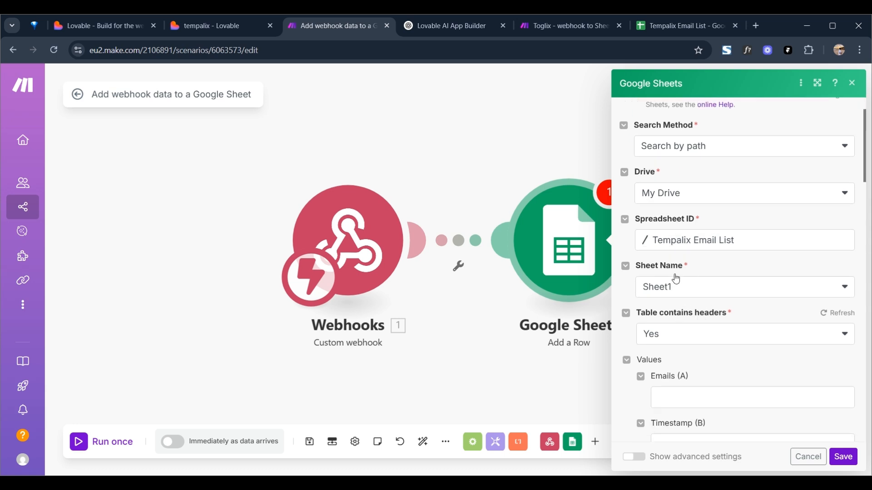
pyautogui.moveTo(727, 279)
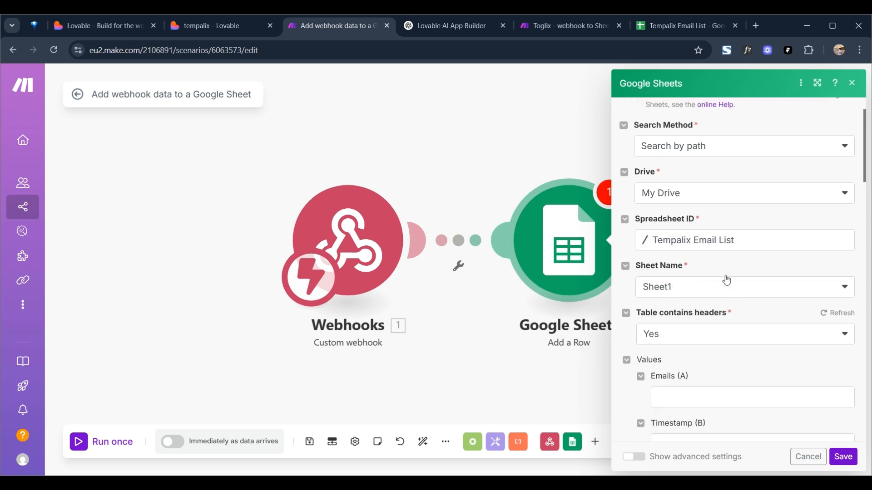
pyautogui.moveTo(658, 285)
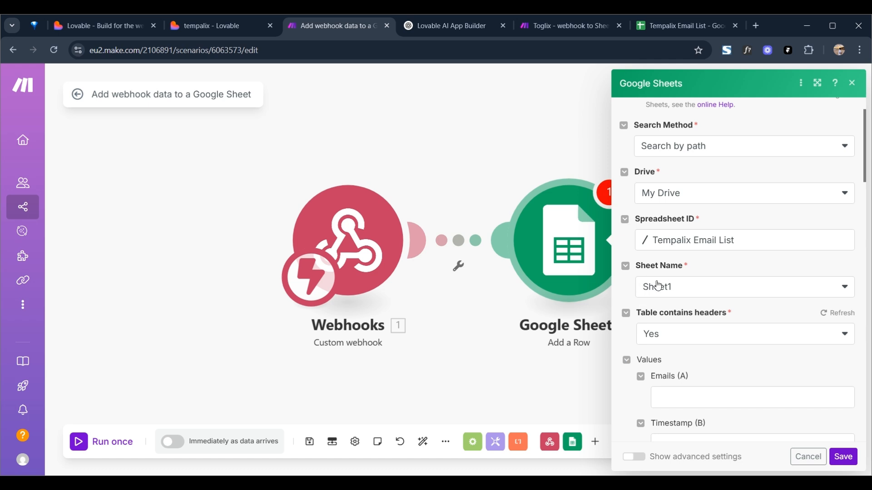
pyautogui.scroll(-3)
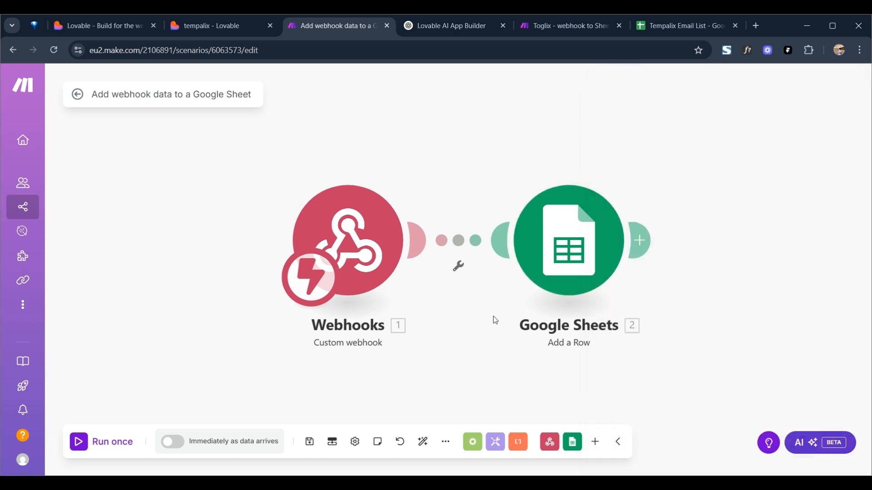
pyautogui.click(347, 240)
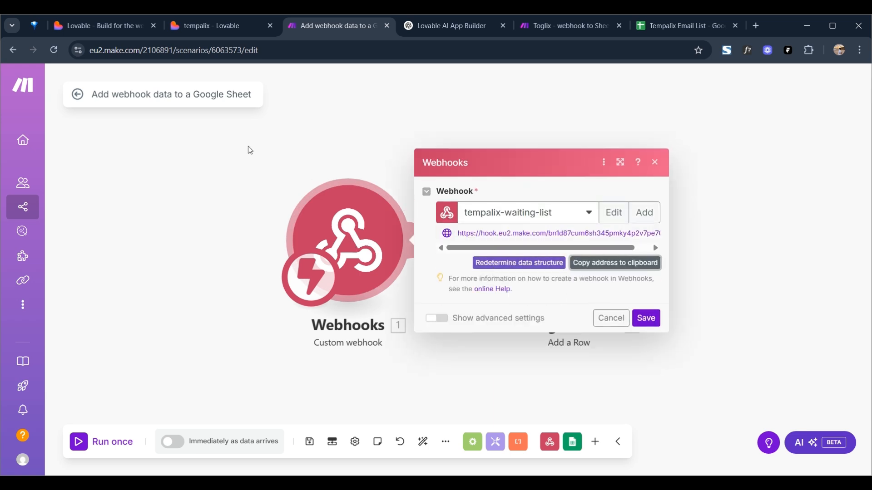
pyautogui.click(220, 26)
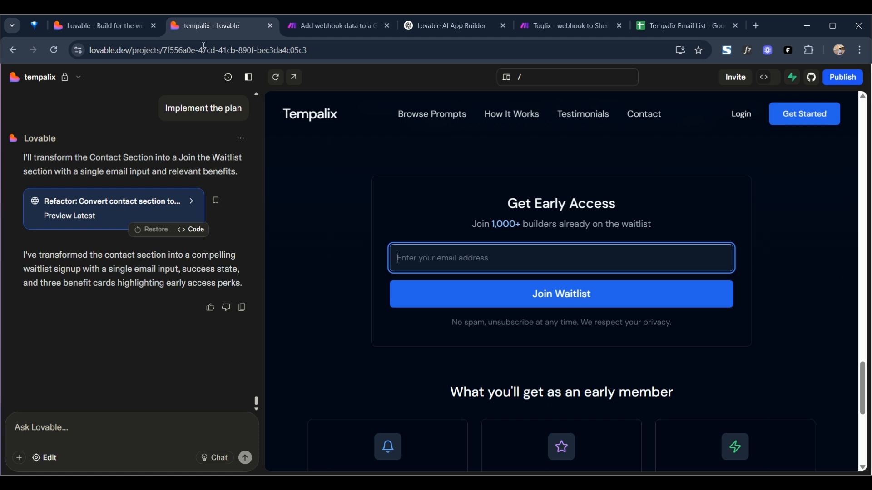
pyautogui.write('s')
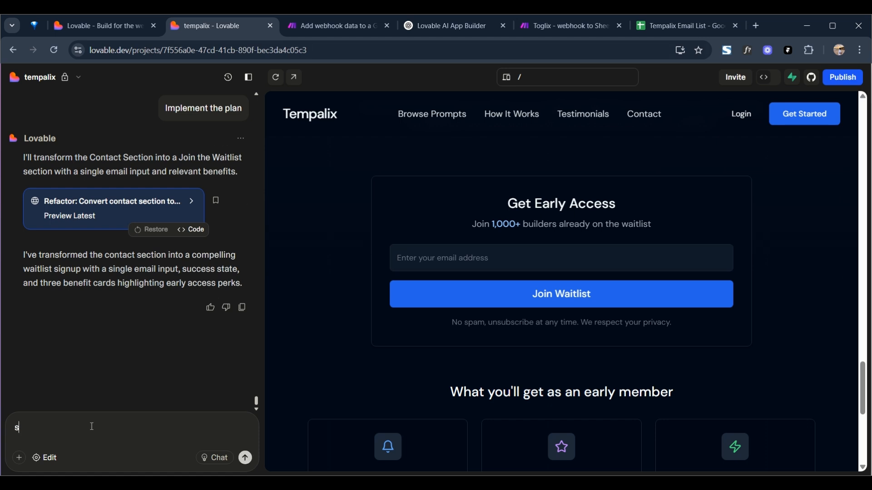
pyautogui.write('end the')
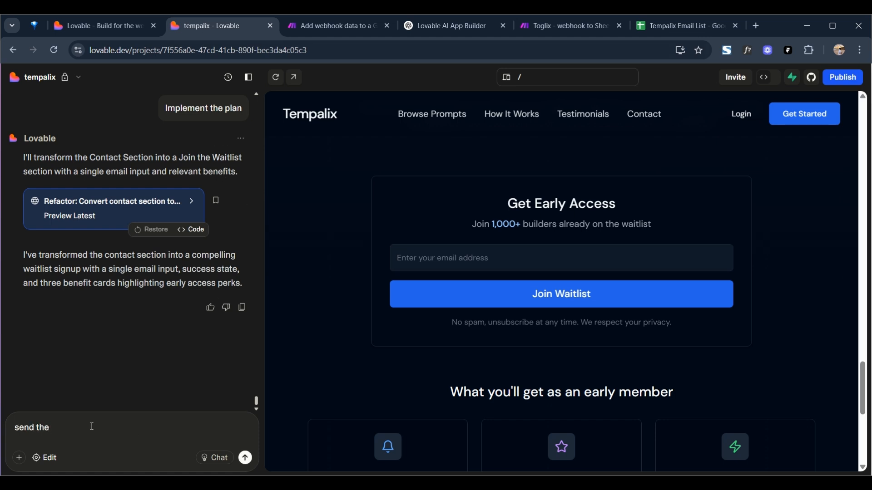
pyautogui.write('email')
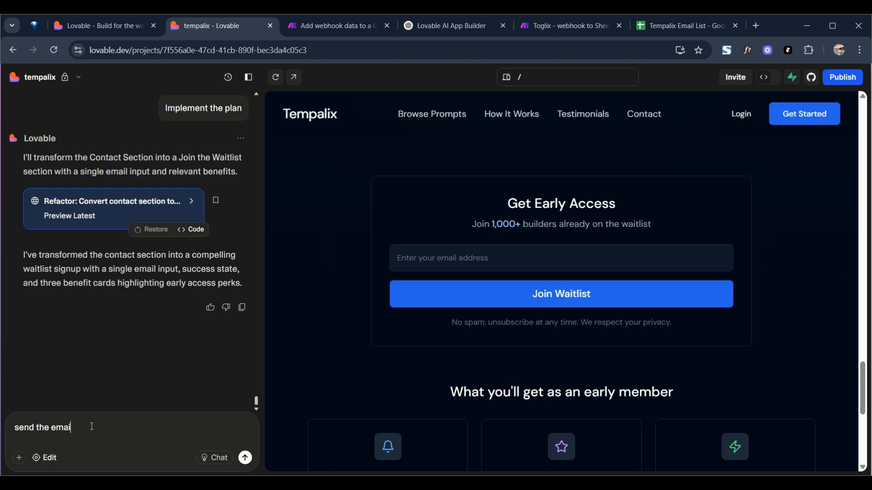
pyautogui.write('info')
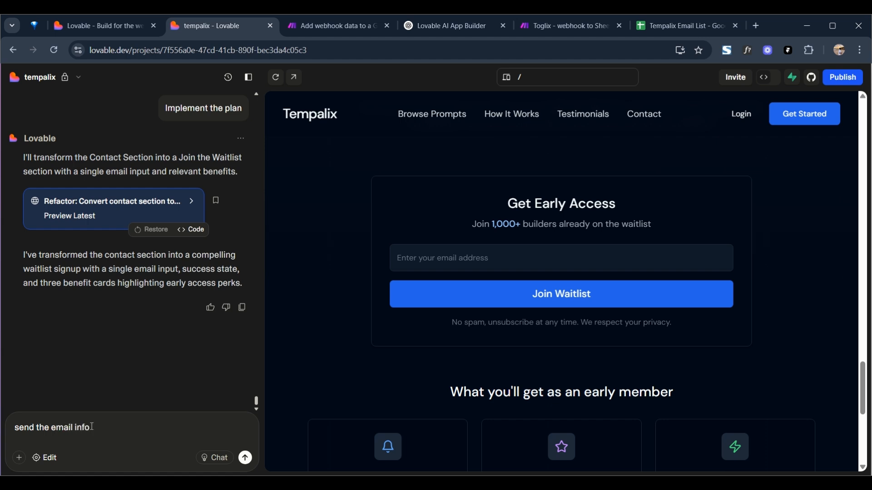
pyautogui.write('from t')
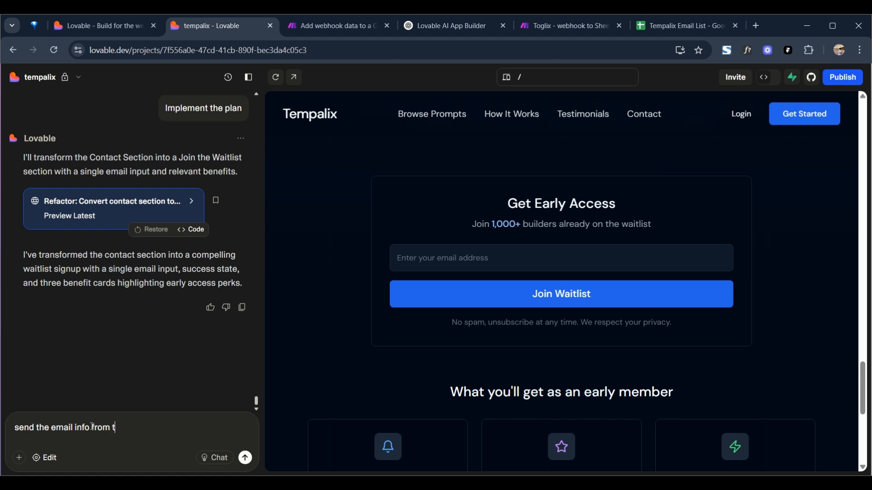
pyautogui.write('he join w')
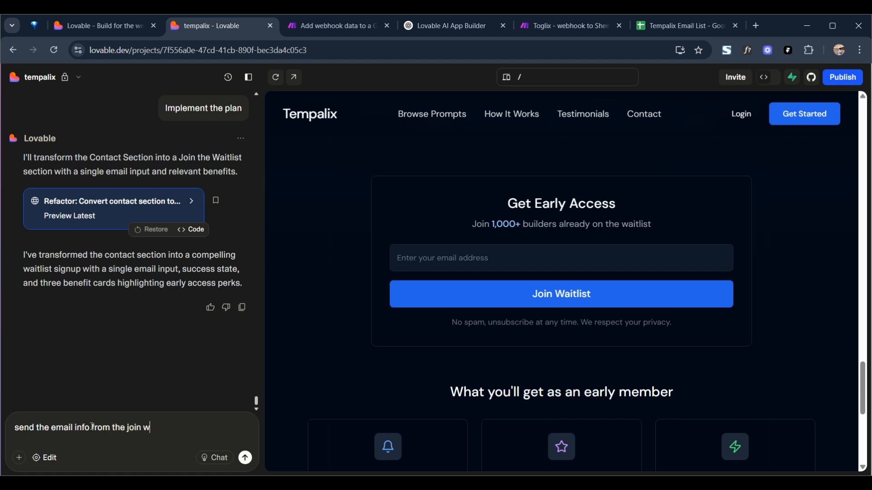
pyautogui.write('aitlist b')
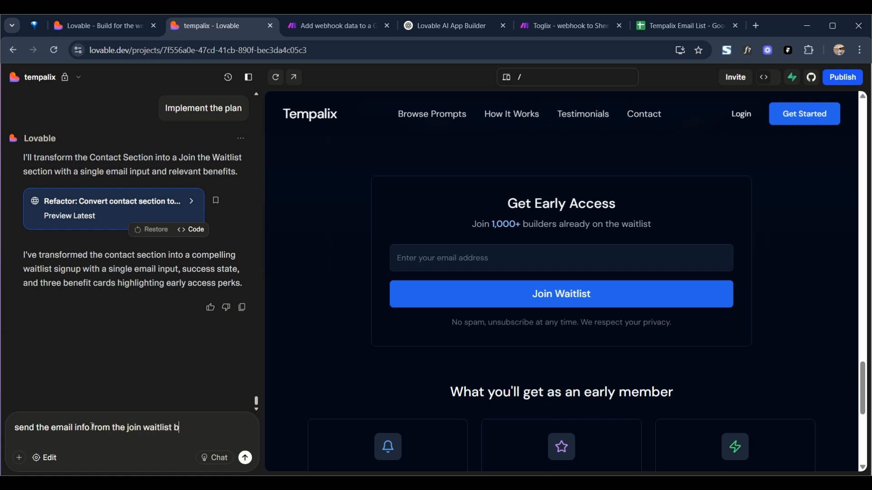
pyautogui.write('ox t')
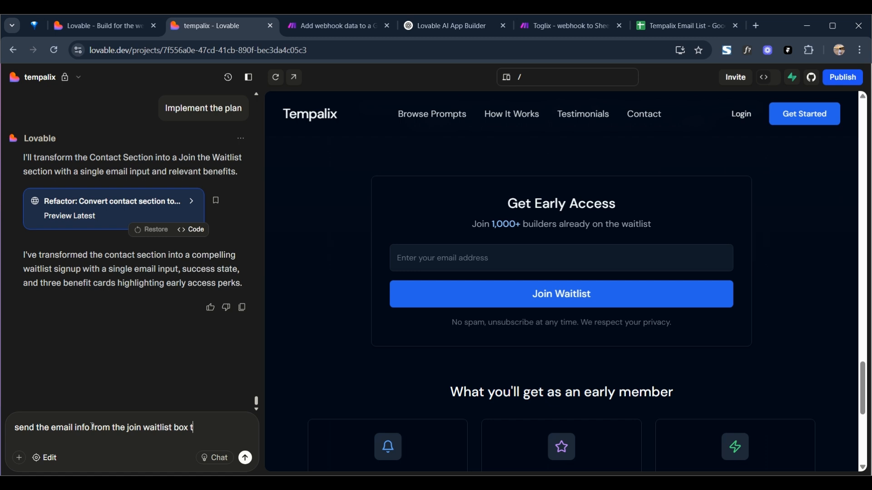
pyautogui.write('o this webhook:')
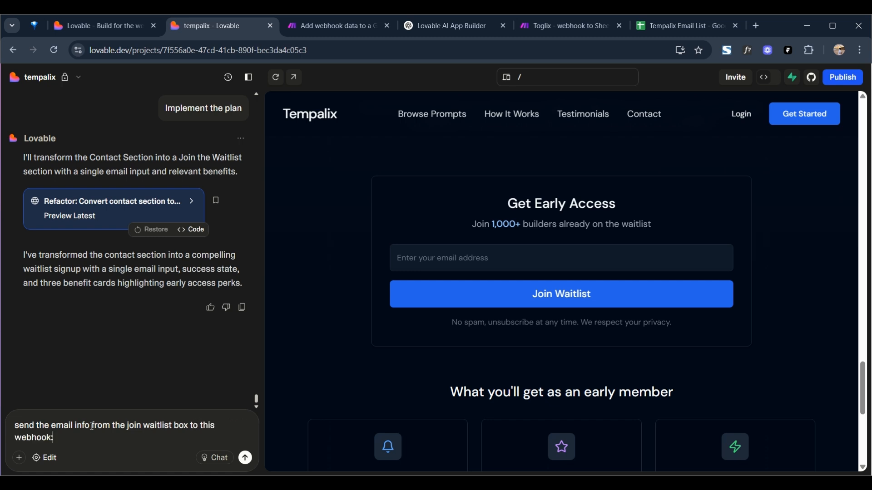
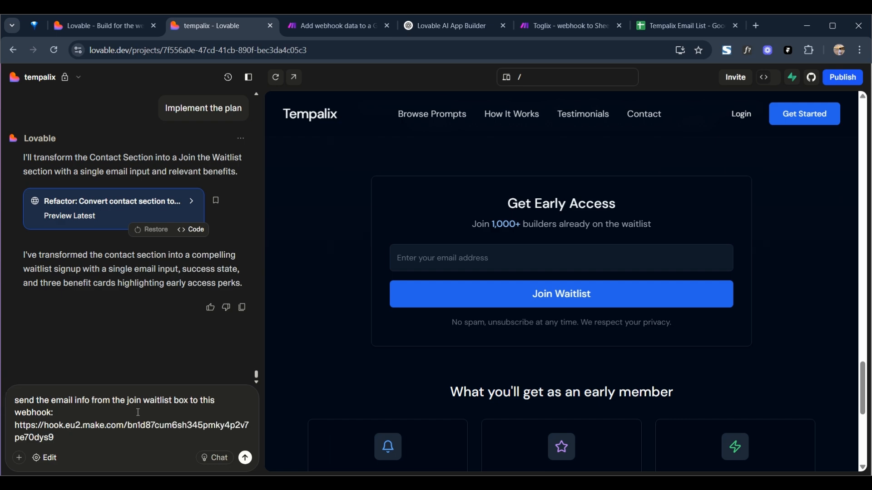
pyautogui.click(244, 458)
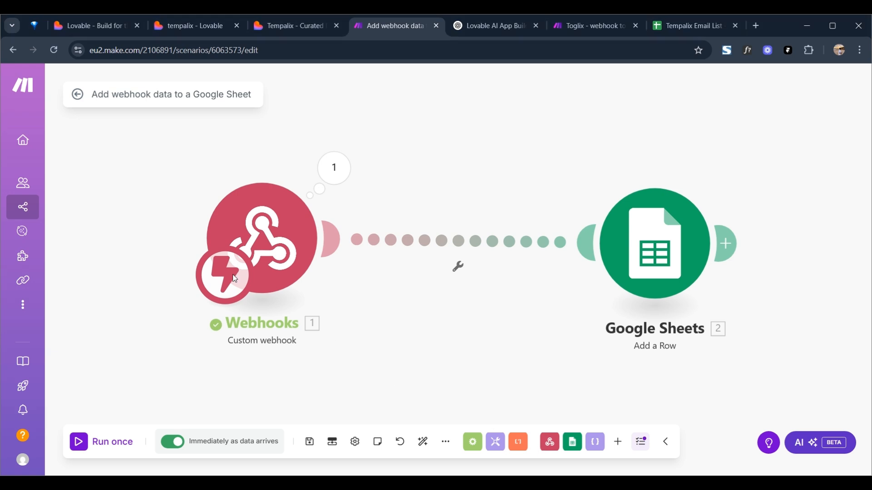
pyautogui.moveTo(166, 430)
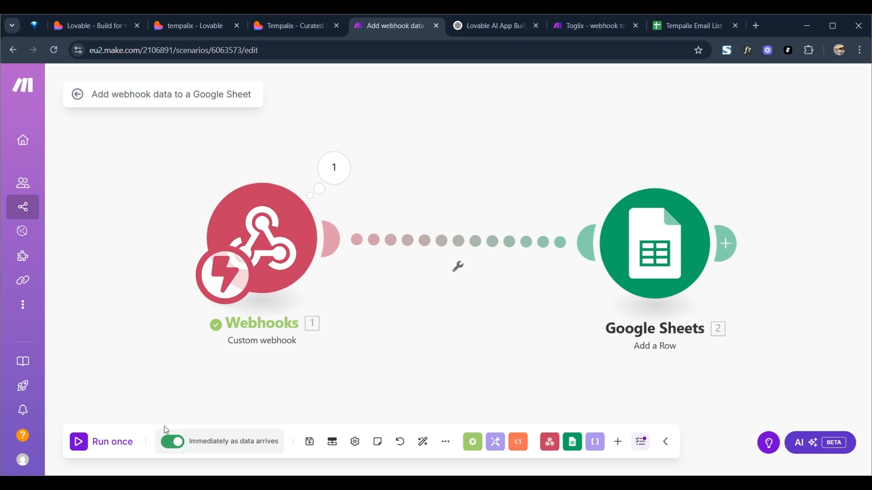
pyautogui.moveTo(200, 458)
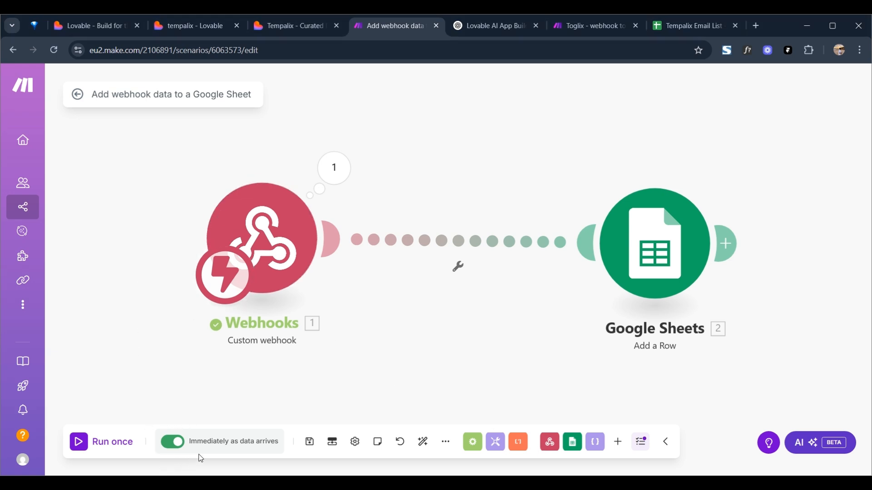
pyautogui.moveTo(115, 441)
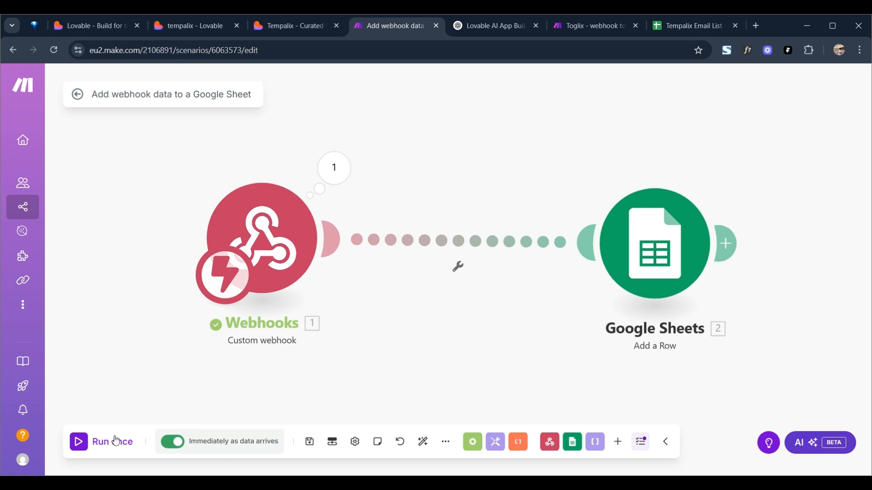
# - Run the Make scenario once so it waits for incoming webhook data
pyautogui.click(102, 441)
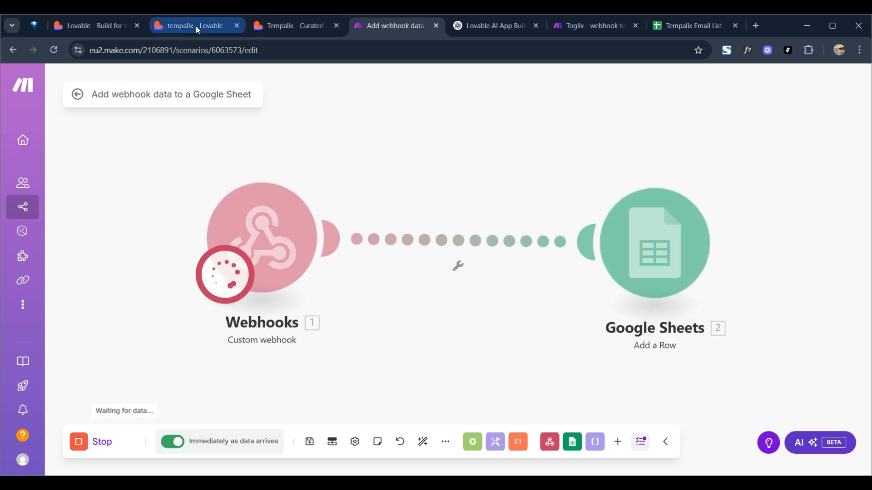
pyautogui.click(194, 25)
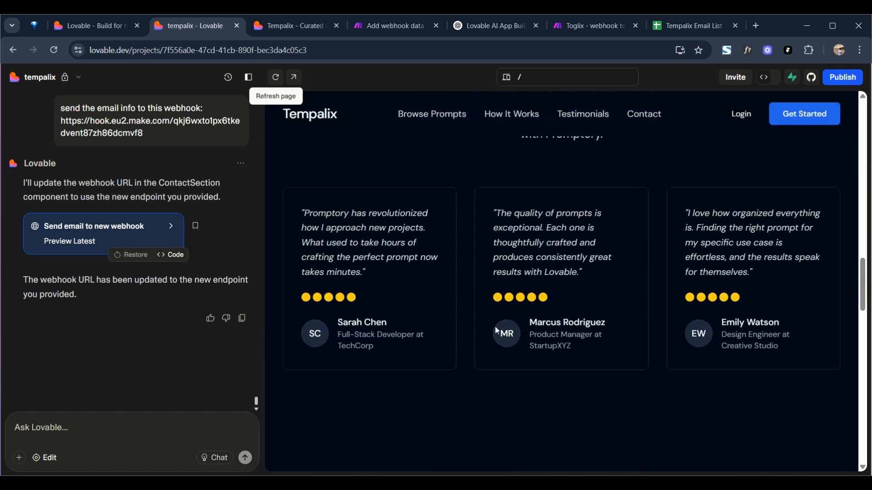
pyautogui.scroll(-3)
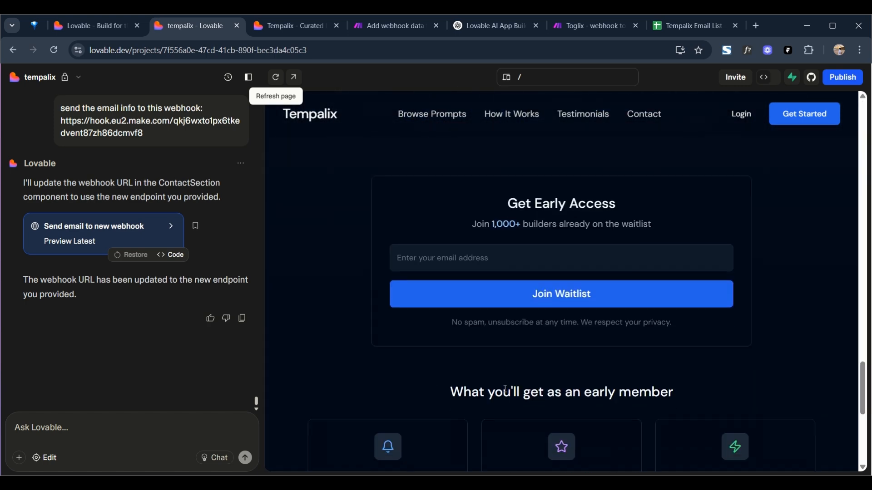
pyautogui.write('test@email.com')
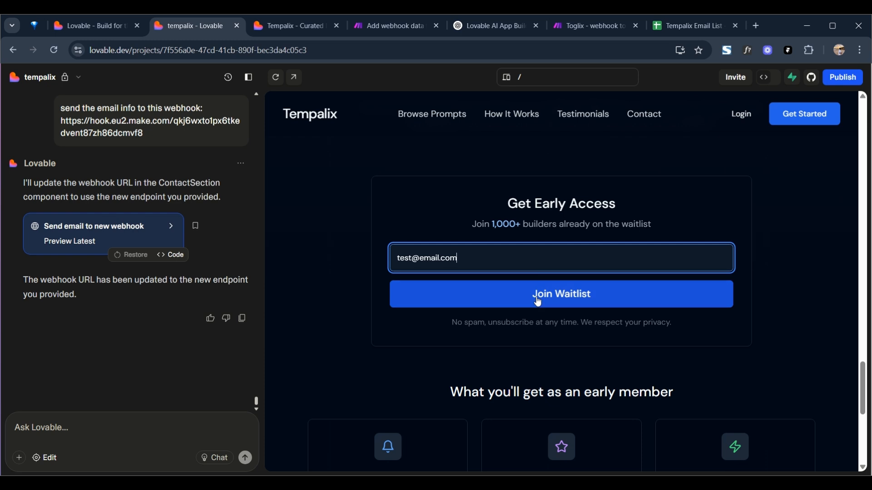
pyautogui.click(560, 293)
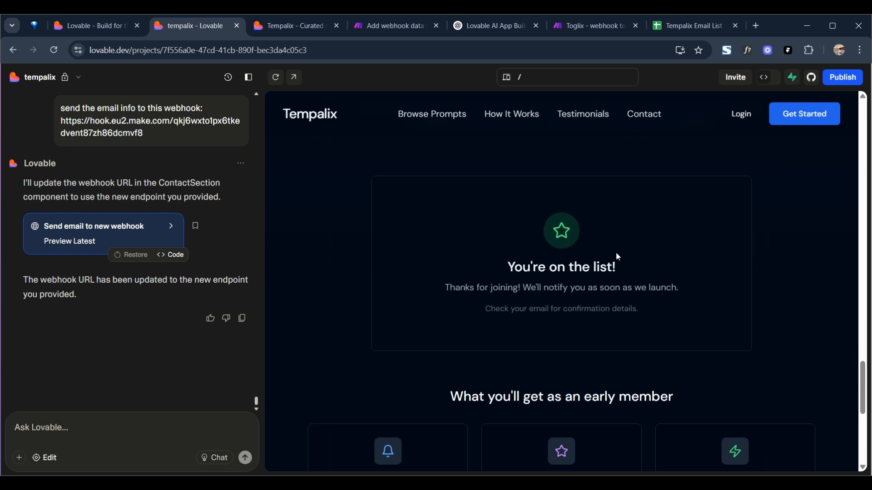
pyautogui.click(395, 26)
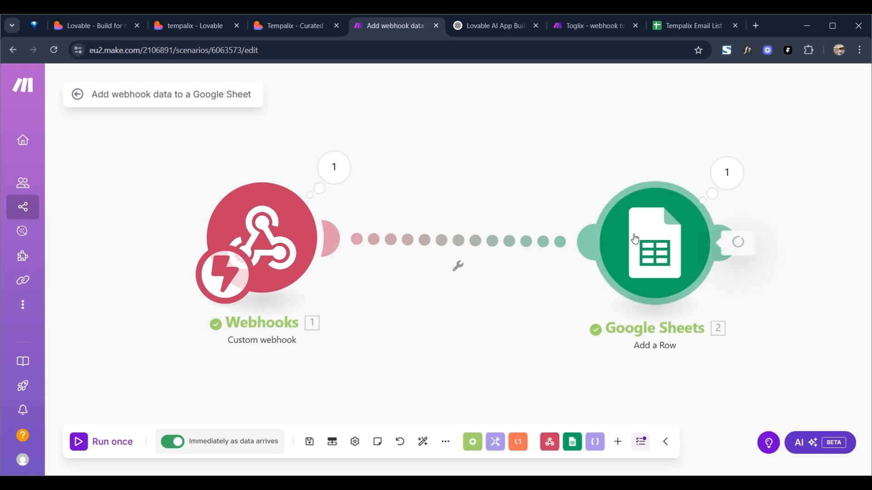
# - Map the webhook's email, timestamp and source into the Emails, Timestamp and Source columns and save
pyautogui.click(654, 241)
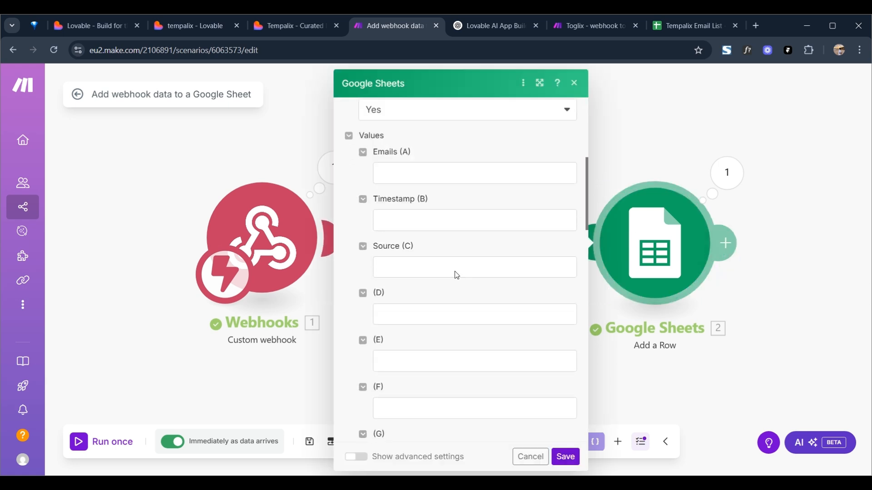
pyautogui.scroll(3)
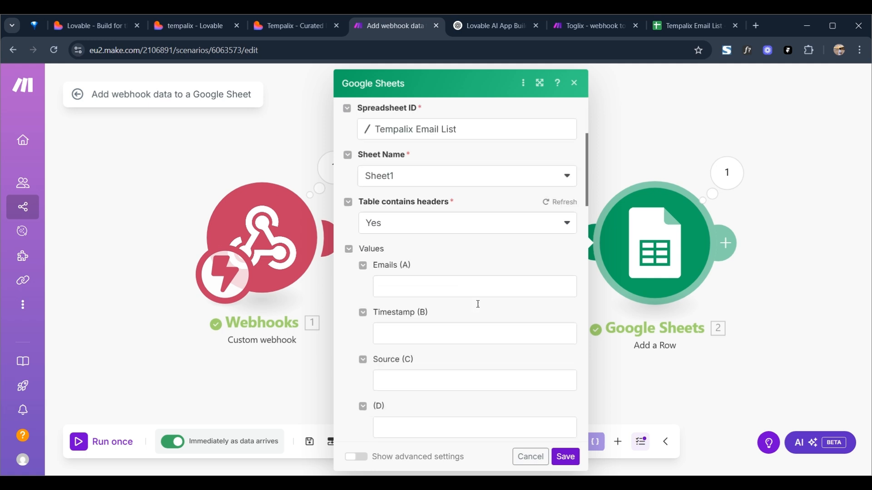
pyautogui.click(474, 286)
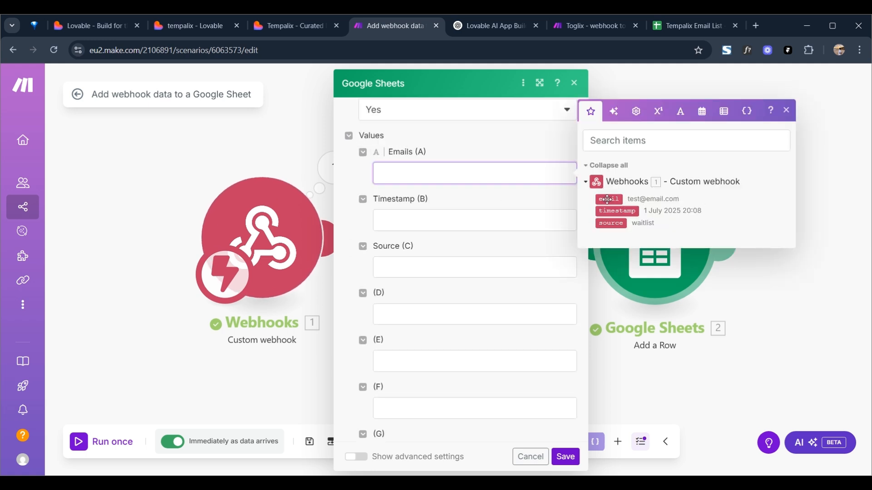
pyautogui.click(608, 199)
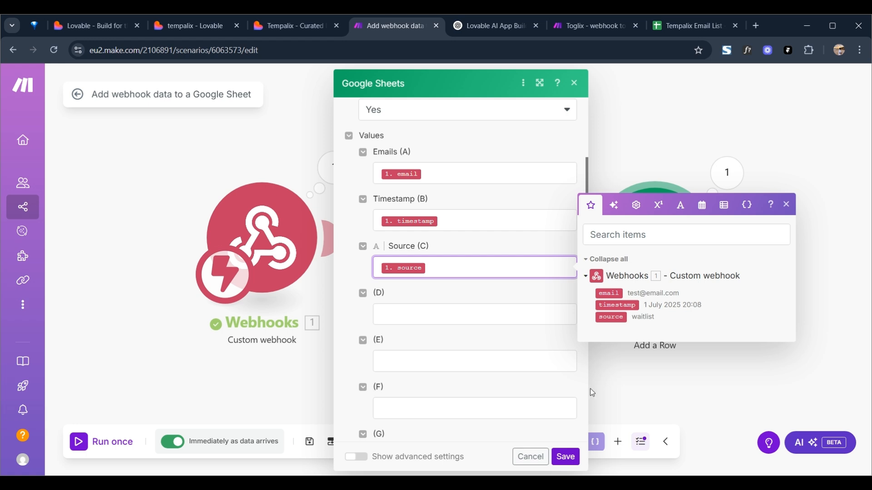
pyautogui.click(564, 456)
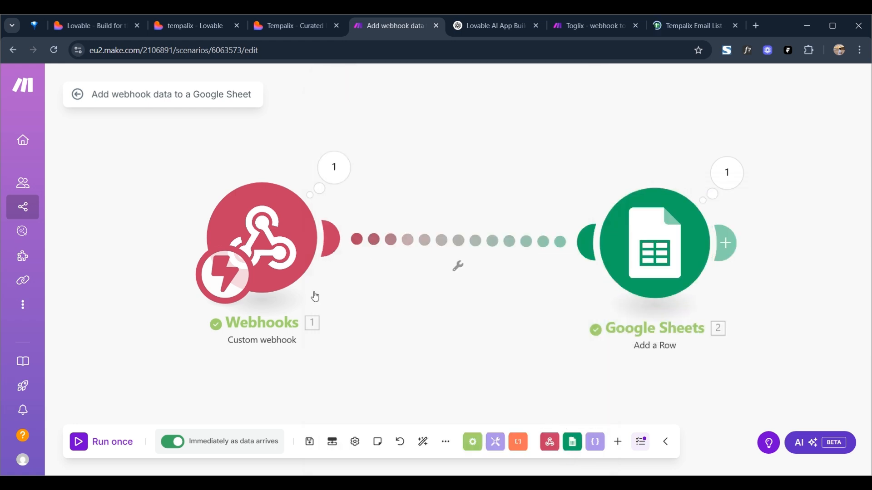
# - Run the scenario once so it waits for incoming webhook data
pyautogui.click(100, 441)
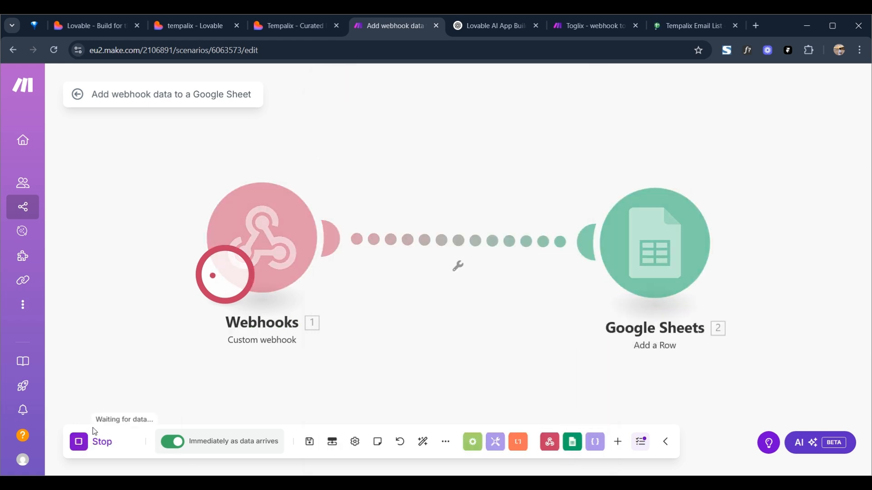
pyautogui.click(194, 25)
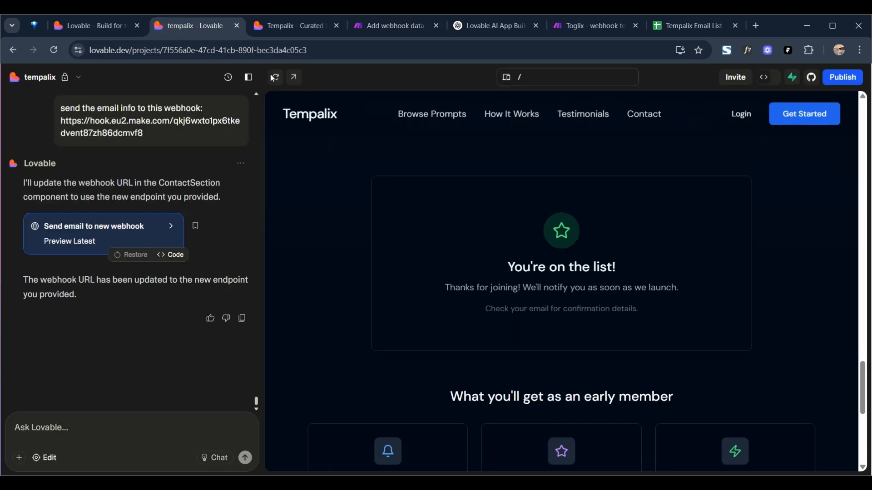
pyautogui.click(275, 77)
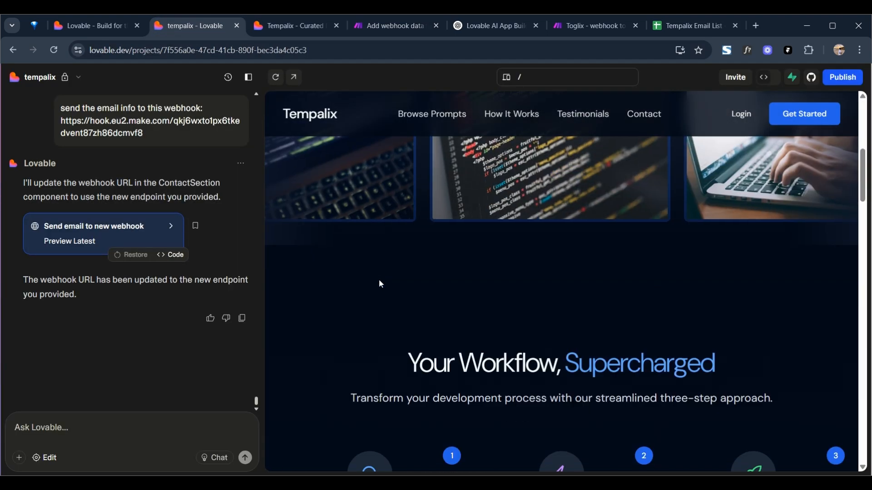
pyautogui.scroll(-3)
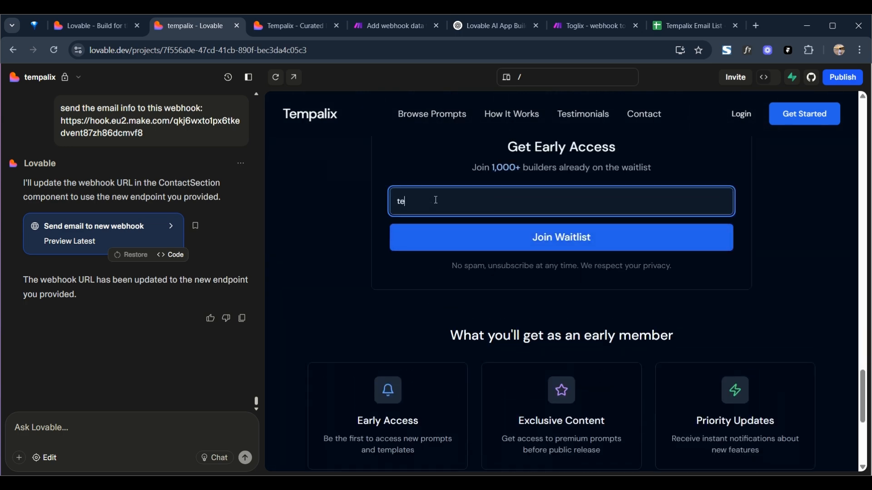
pyautogui.write('st@em')
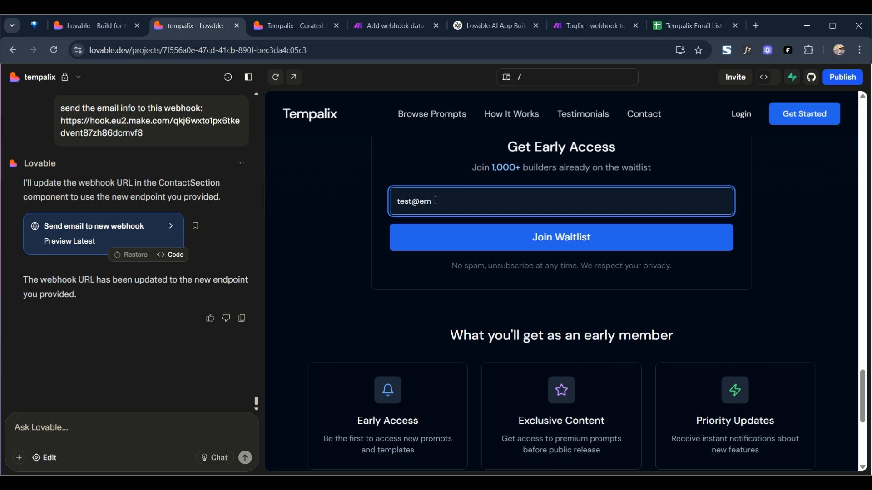
pyautogui.write('ail.com')
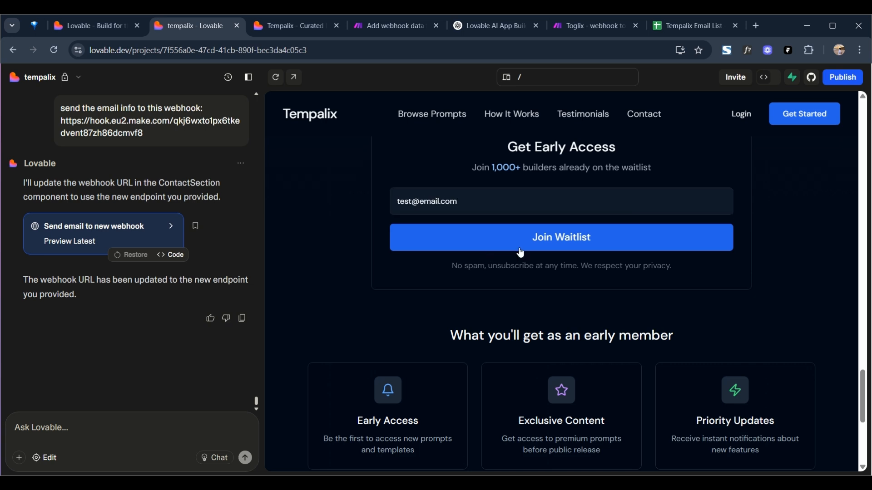
pyautogui.click(561, 237)
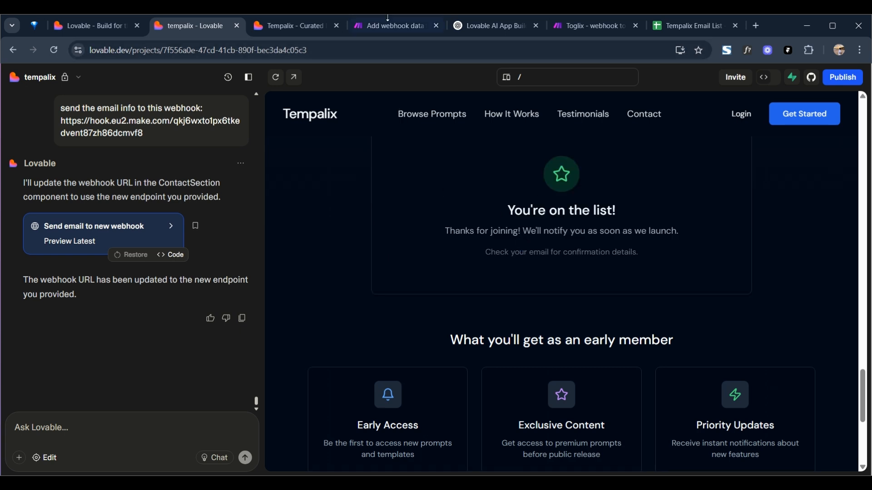
pyautogui.click(396, 25)
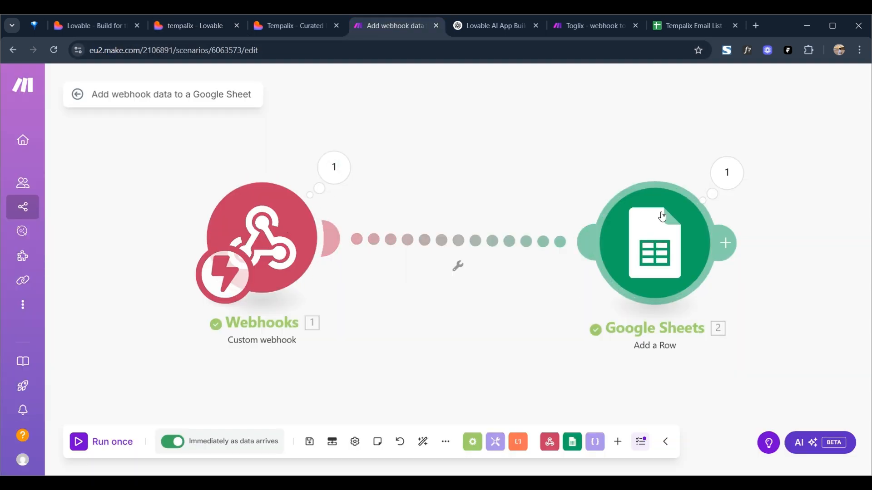
pyautogui.click(692, 26)
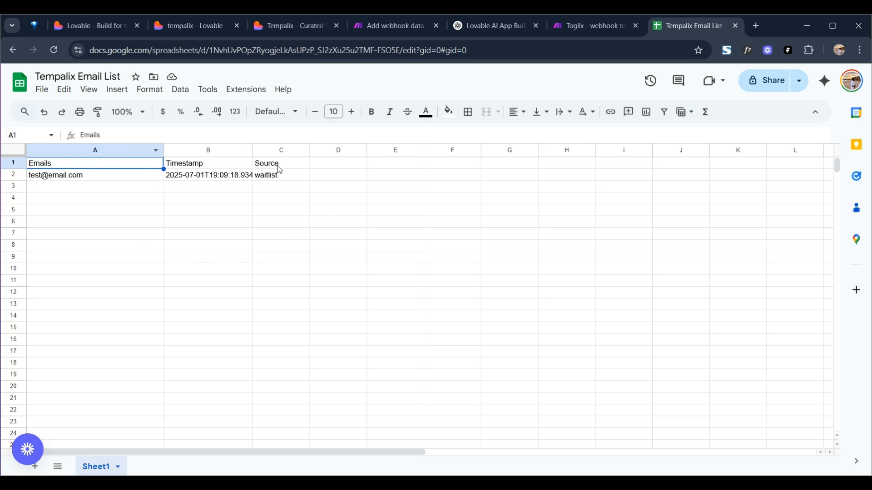
pyautogui.moveTo(121, 179)
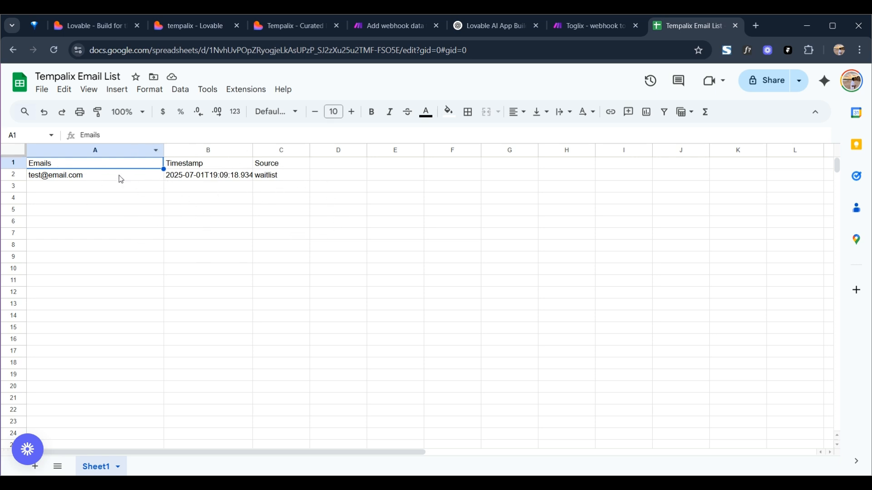
pyautogui.moveTo(190, 179)
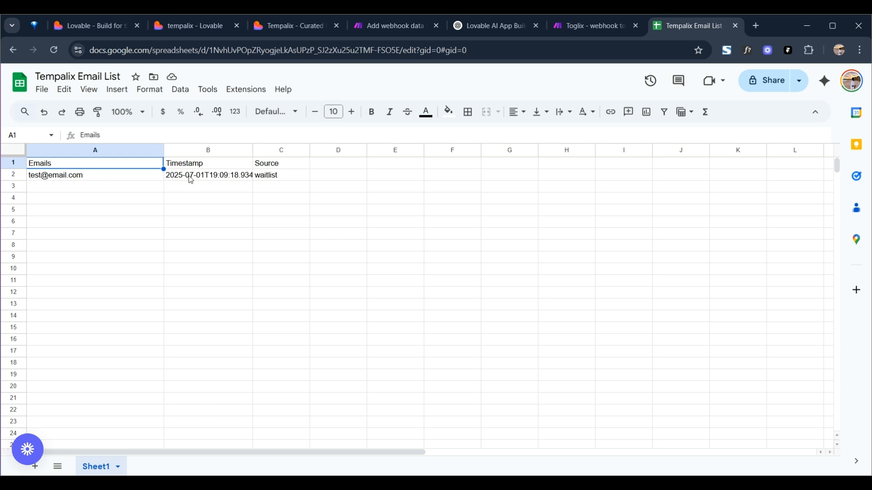
pyautogui.moveTo(183, 167)
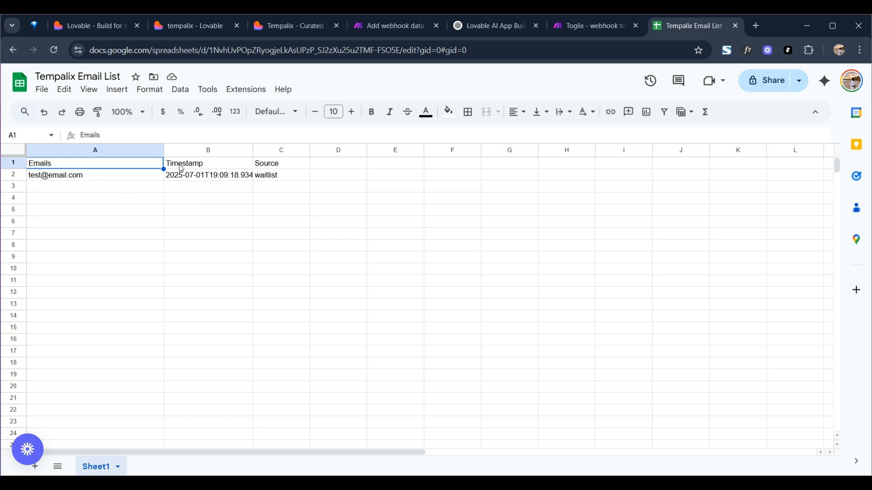
pyautogui.moveTo(270, 181)
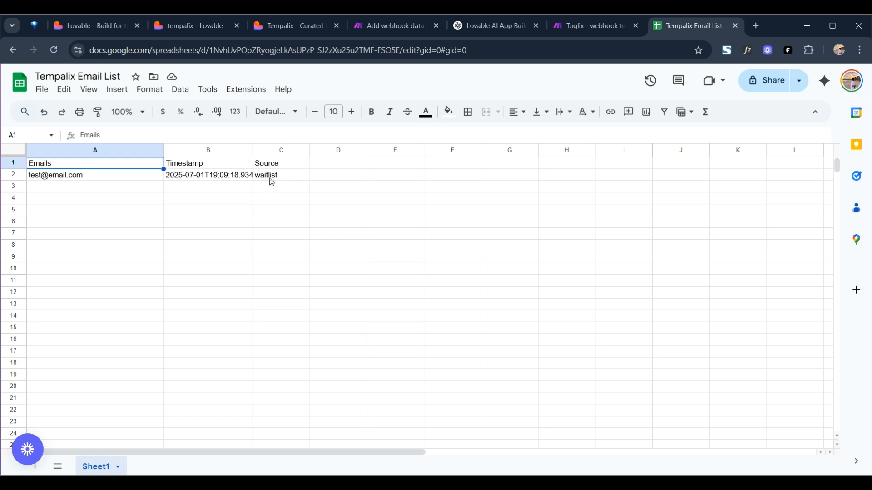
pyautogui.click(264, 26)
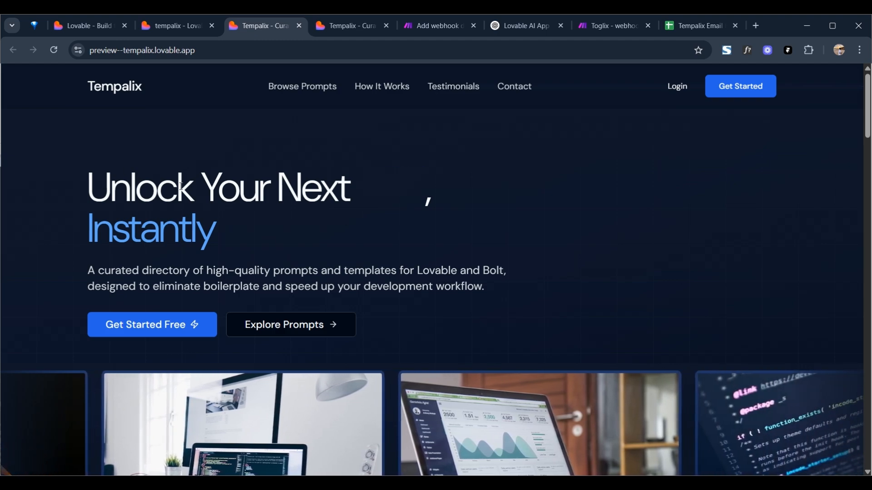
pyautogui.scroll(-3)
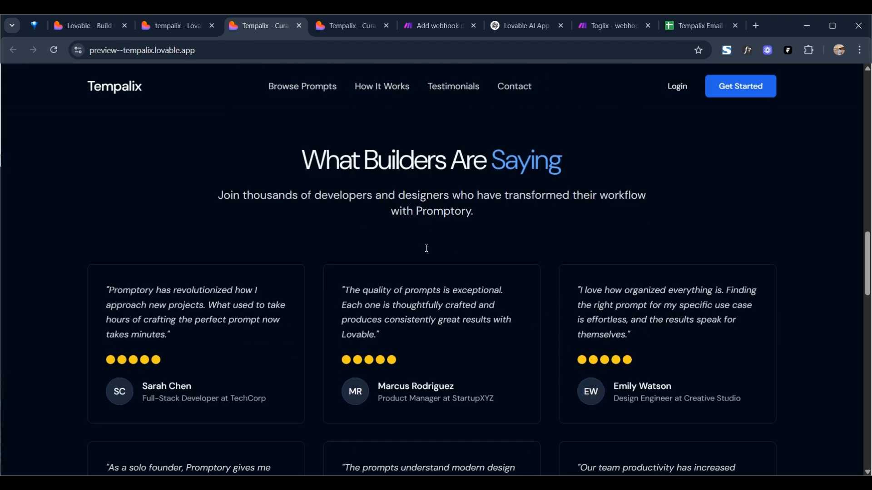
pyautogui.scroll(-3)
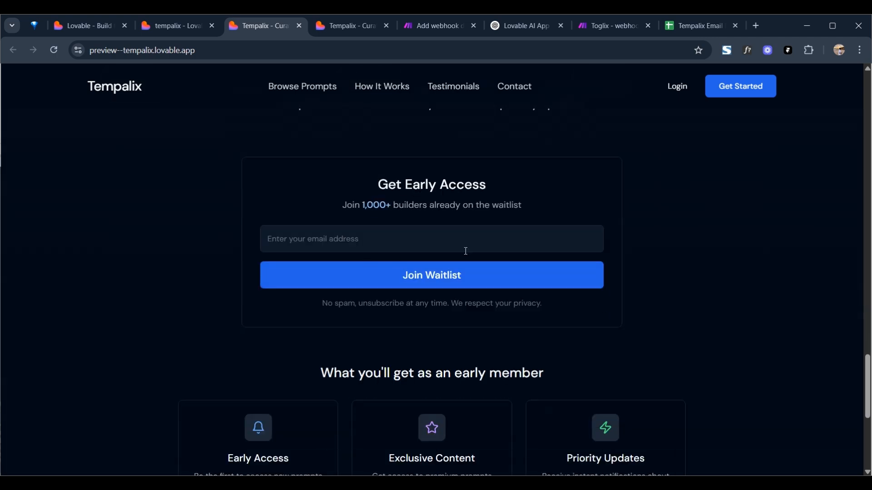
pyautogui.scroll(3)
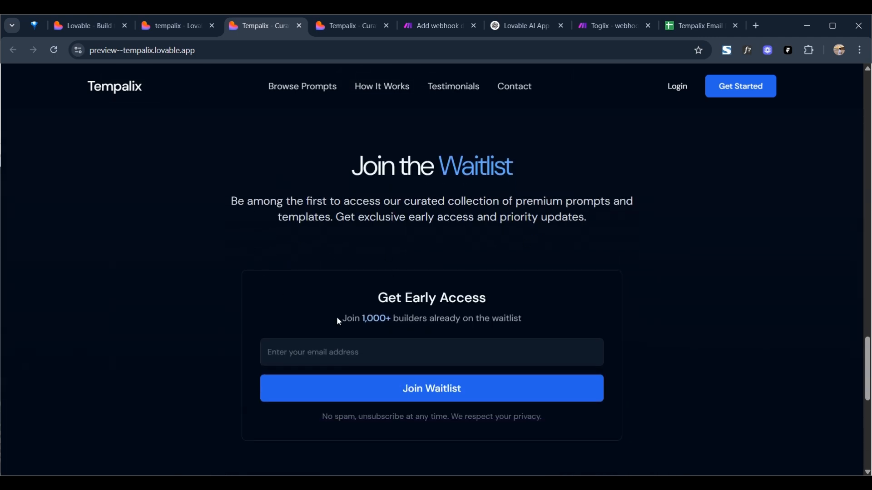
pyautogui.moveTo(370, 308)
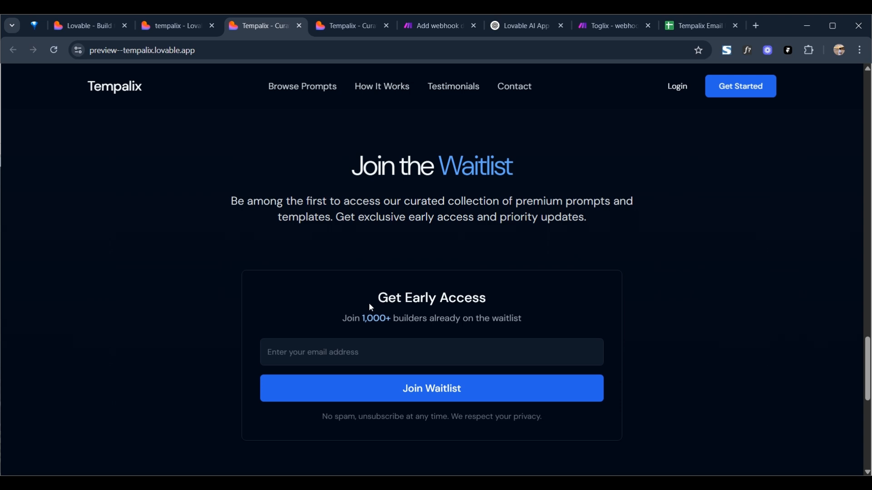
pyautogui.click(436, 25)
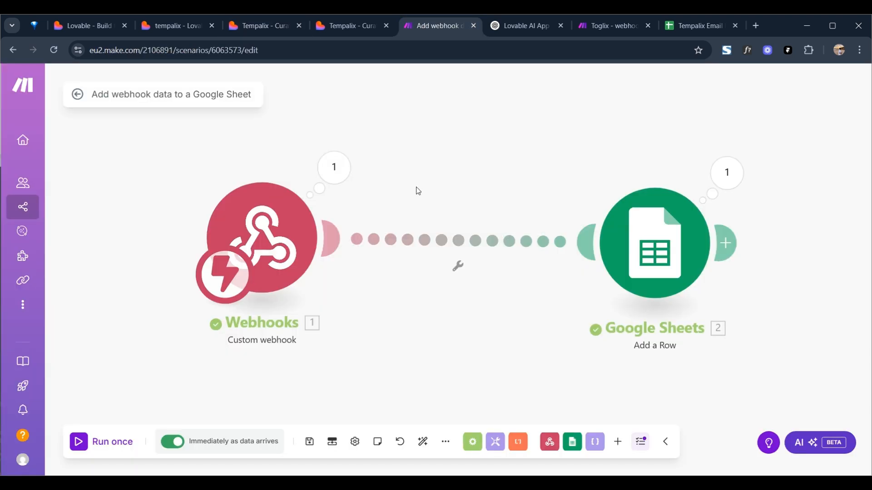
pyautogui.moveTo(505, 266)
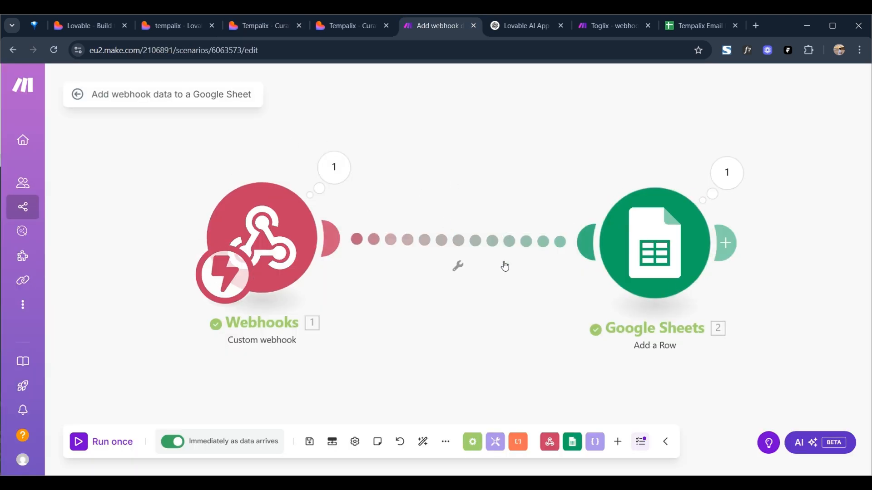
pyautogui.click(699, 26)
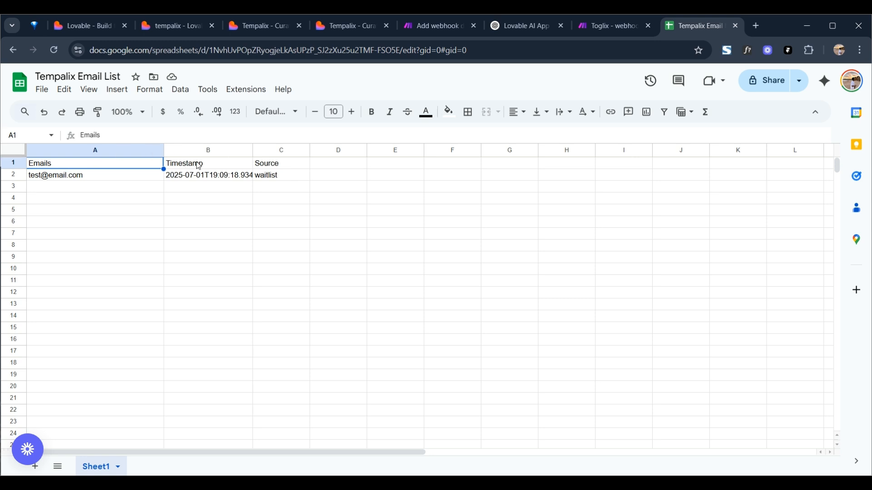
pyautogui.moveTo(309, 30)
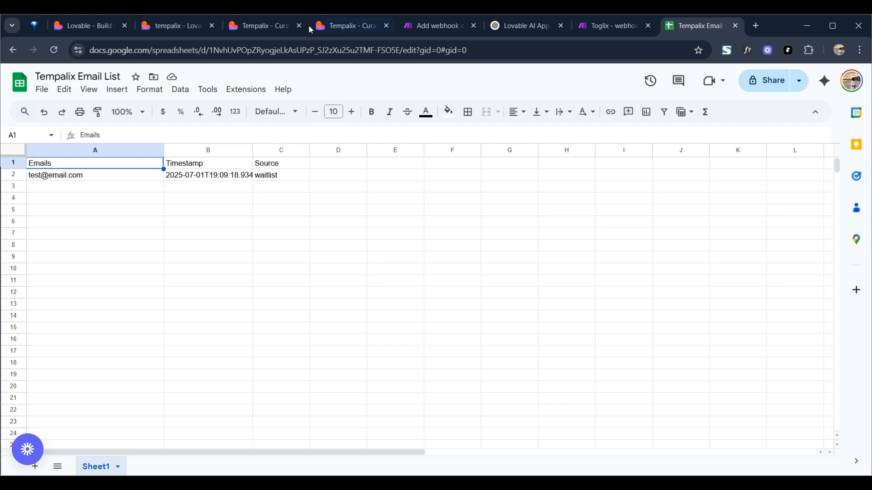
pyautogui.click(264, 25)
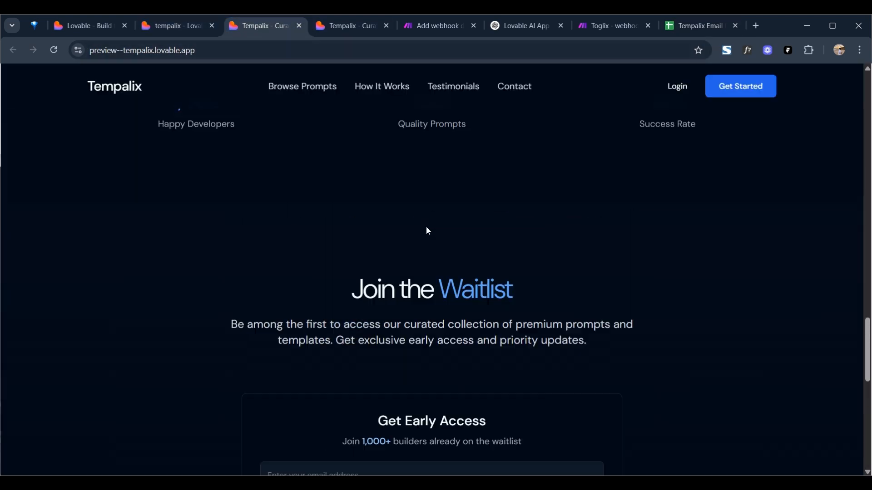
pyautogui.scroll(3)
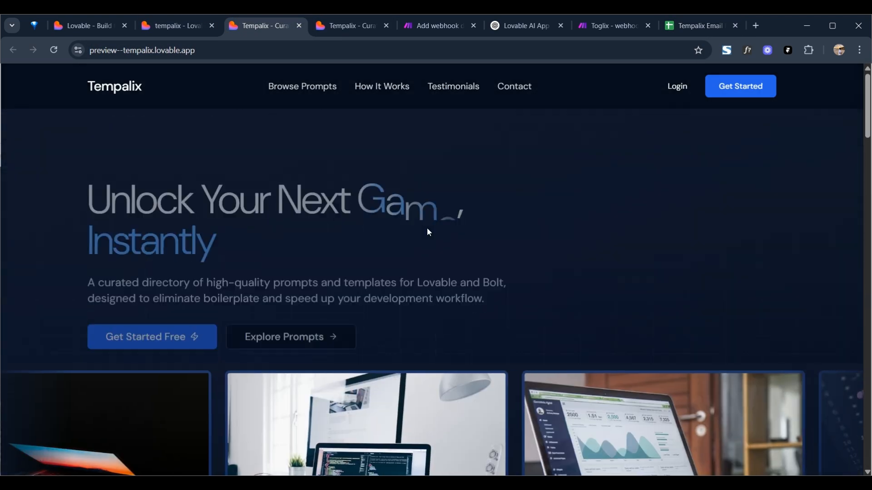